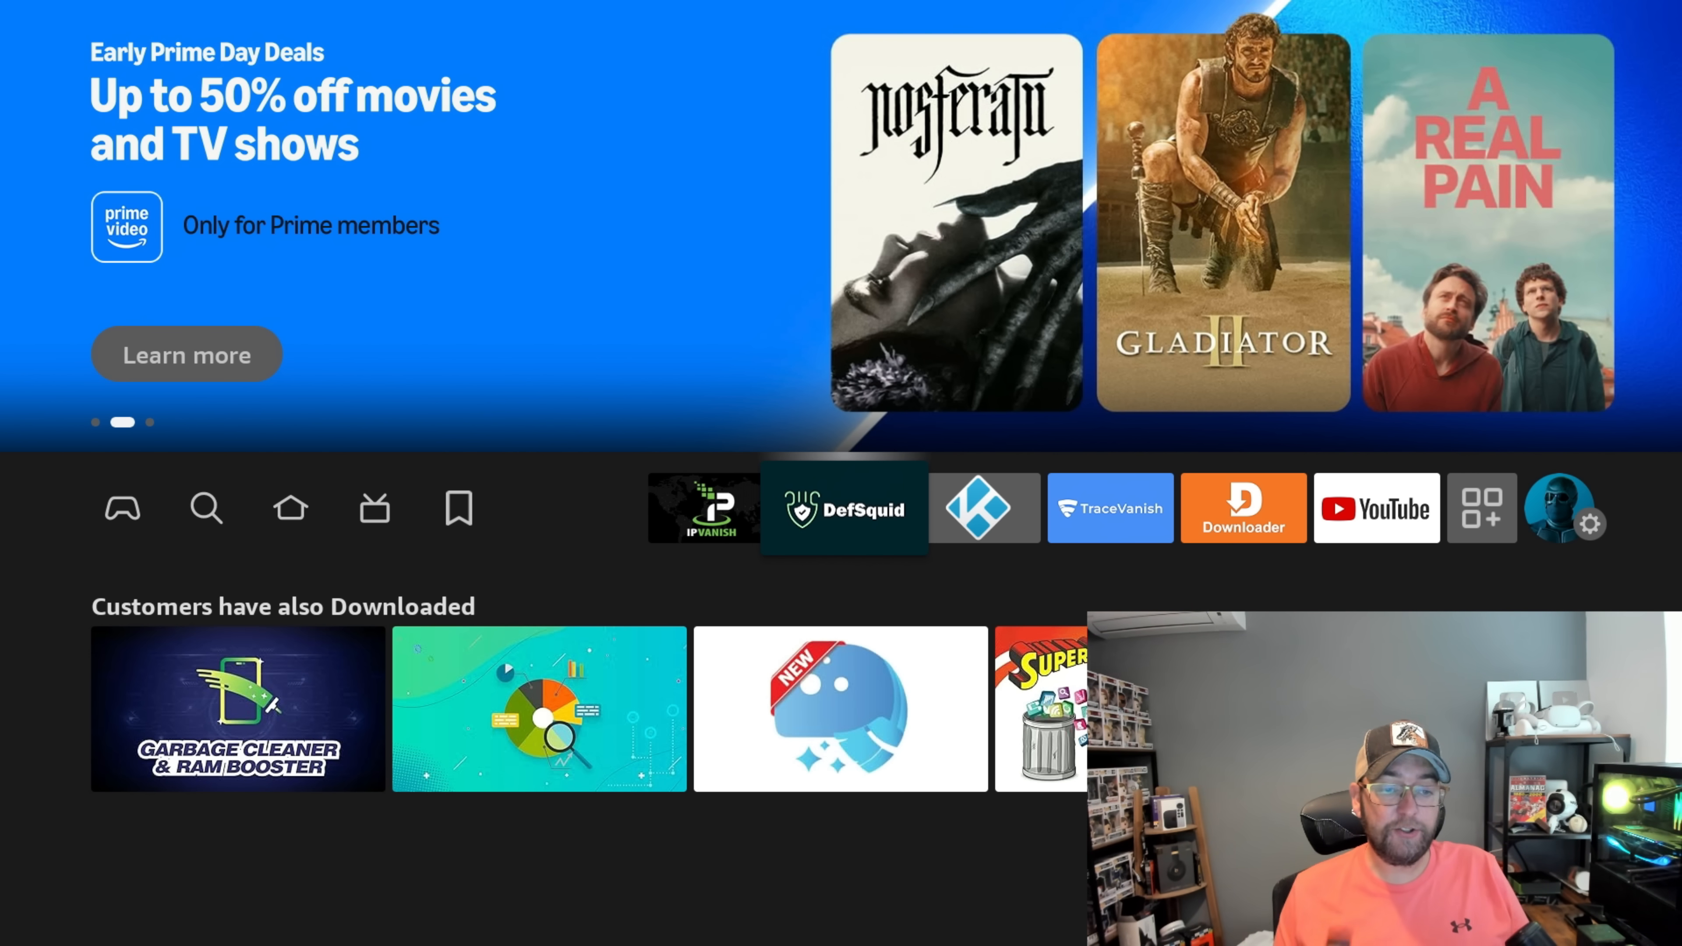
- Search the Fire TV for DefSquid and choose the Defsquid suggestion
left_click(206, 507)
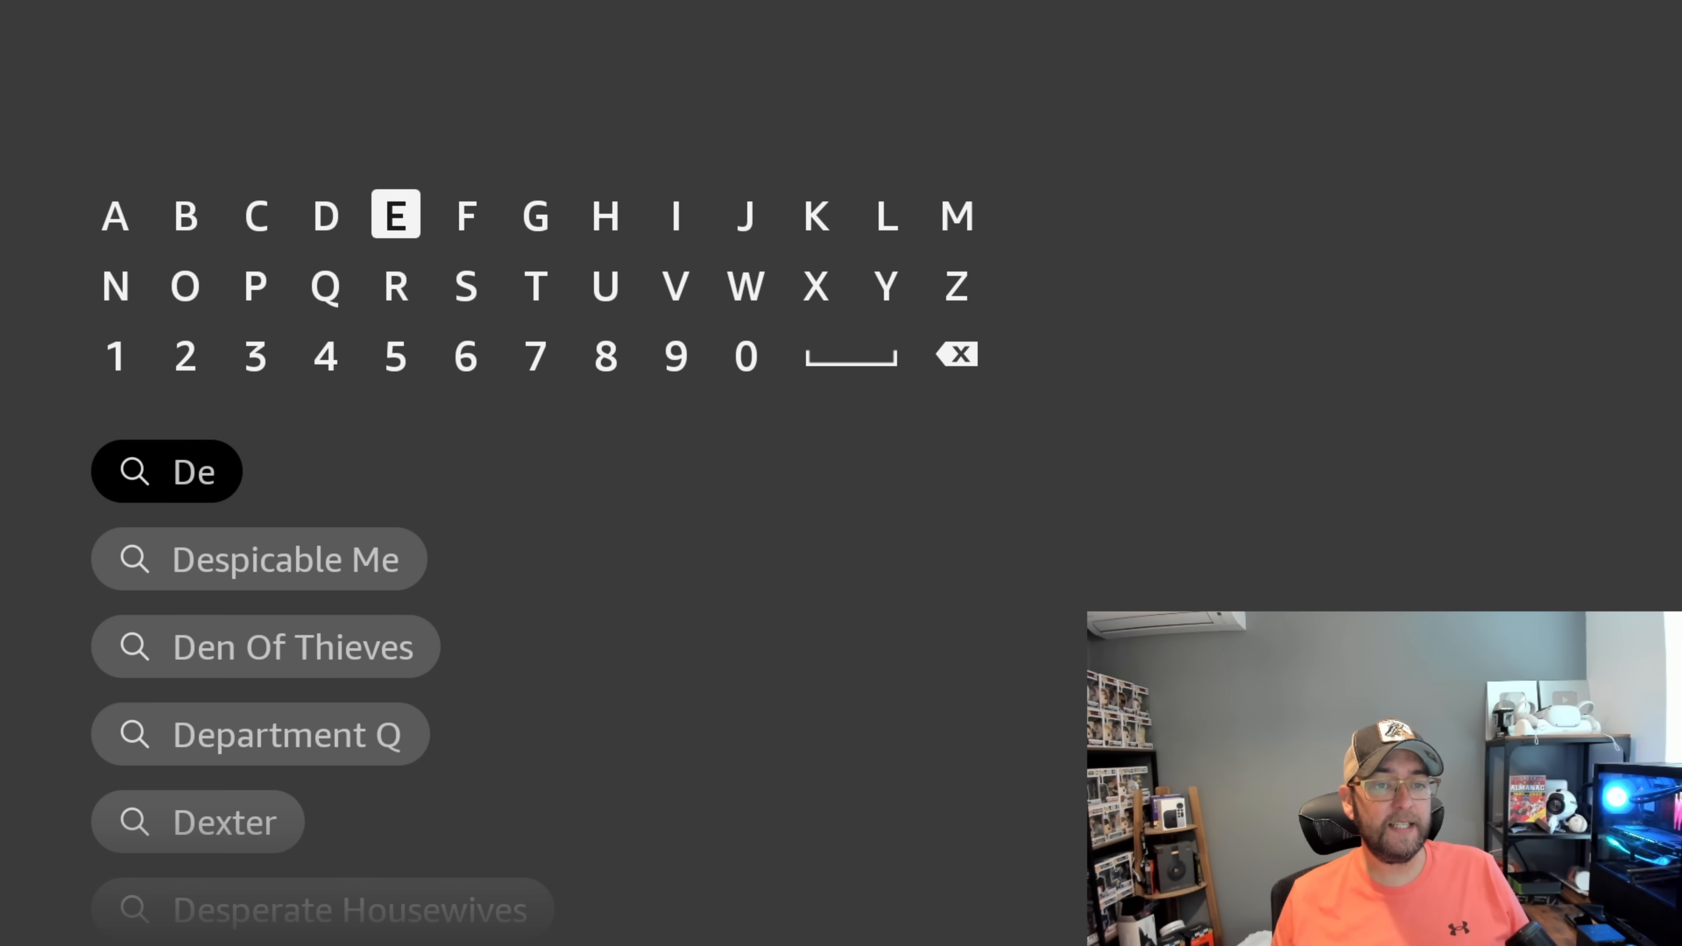
left_click(465, 214)
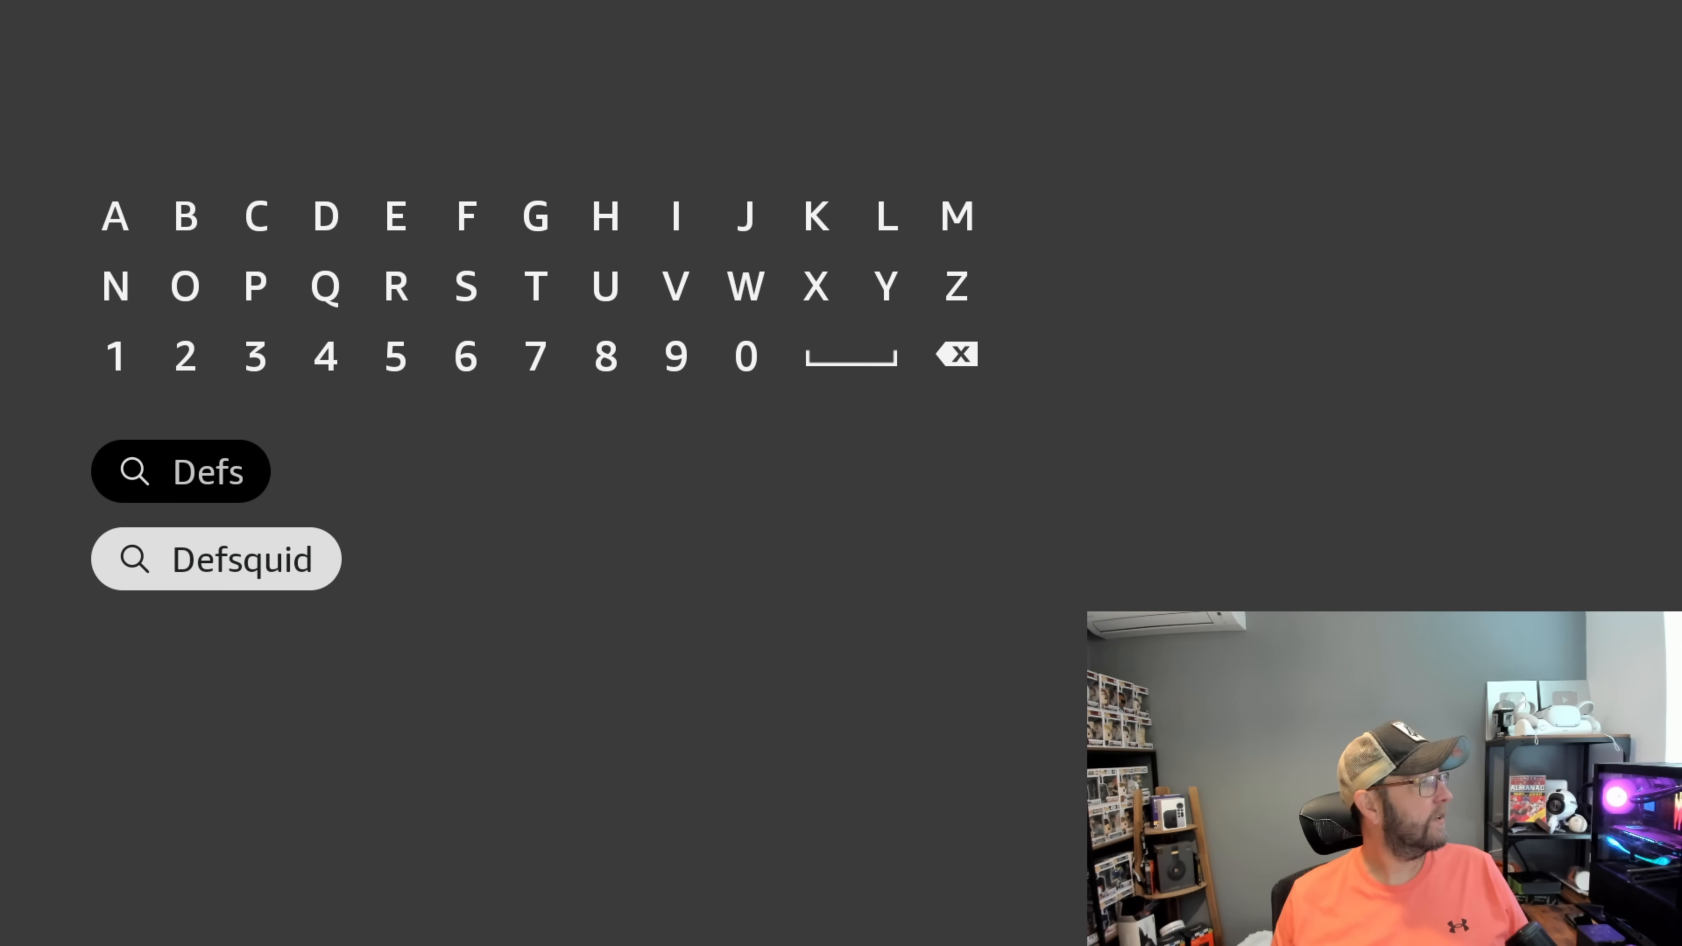
left_click(215, 559)
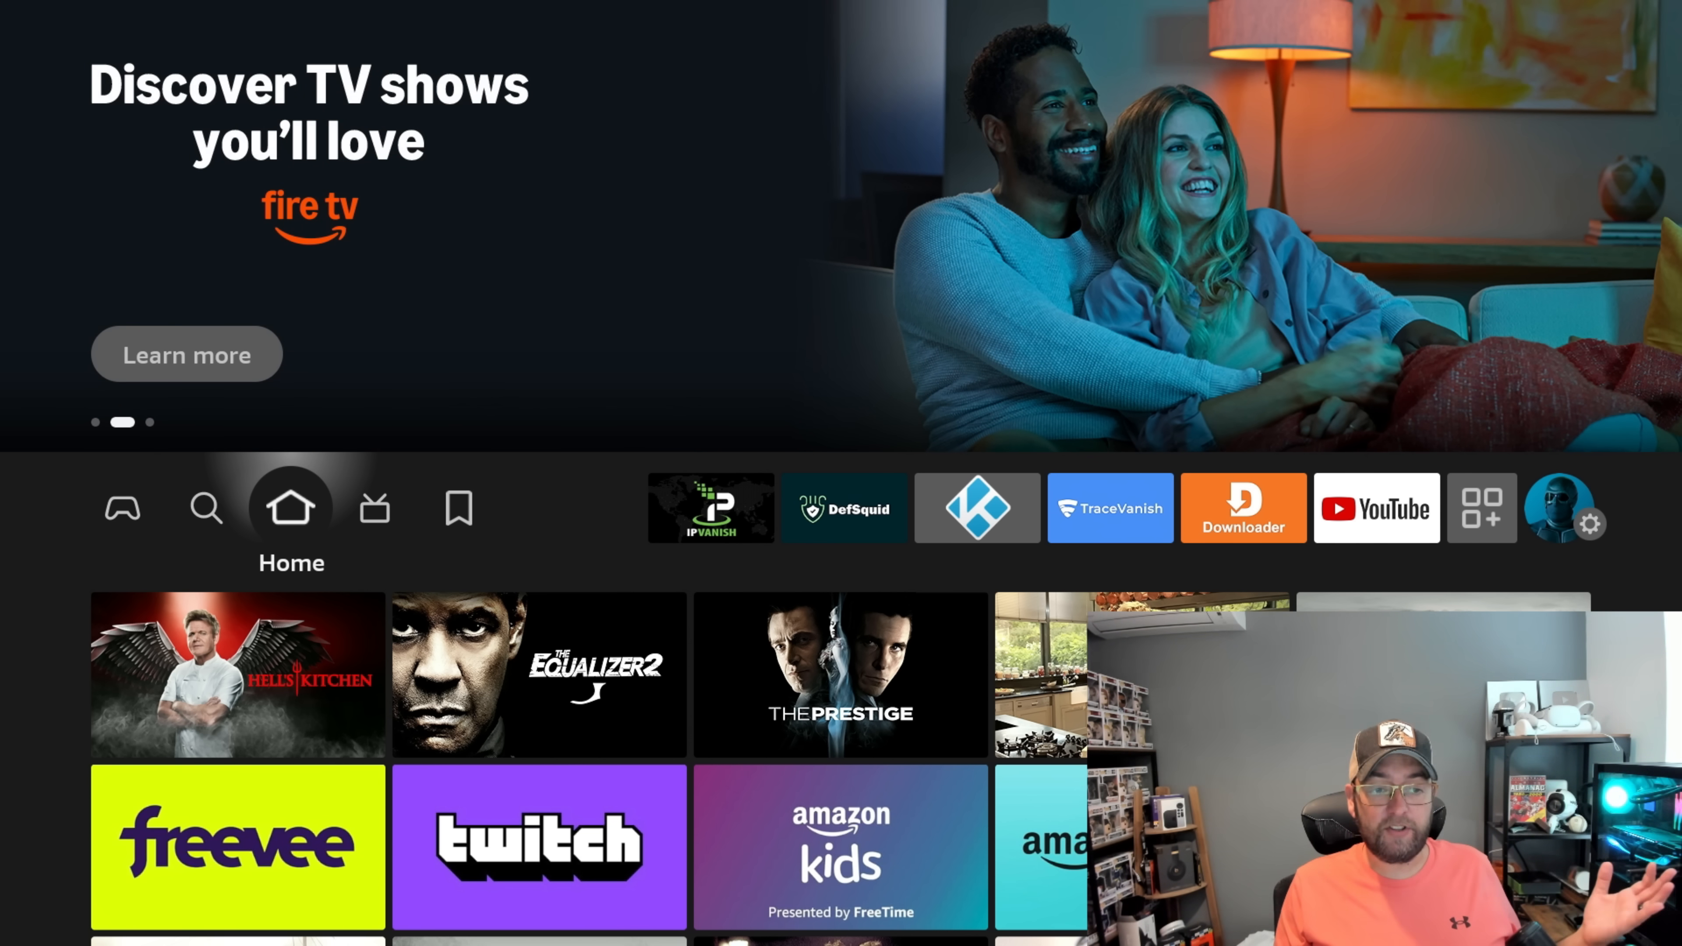
- Launch DefSquid from Your Apps & Channels, reaching its Booster screen
left_click(711, 507)
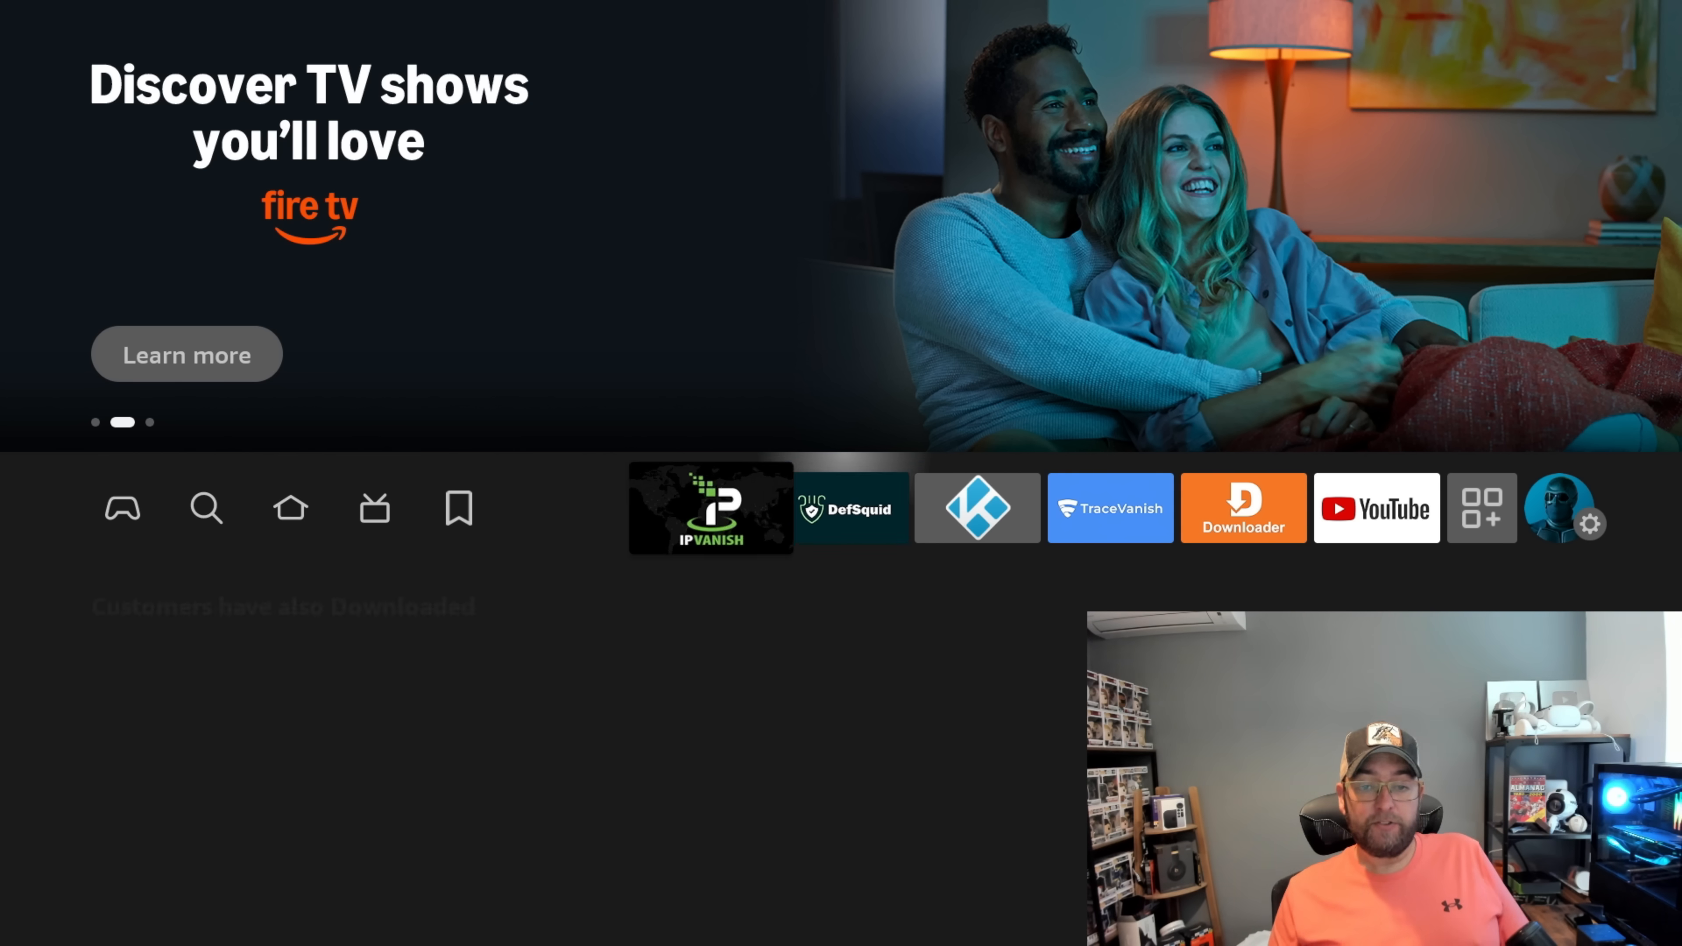
left_click(844, 507)
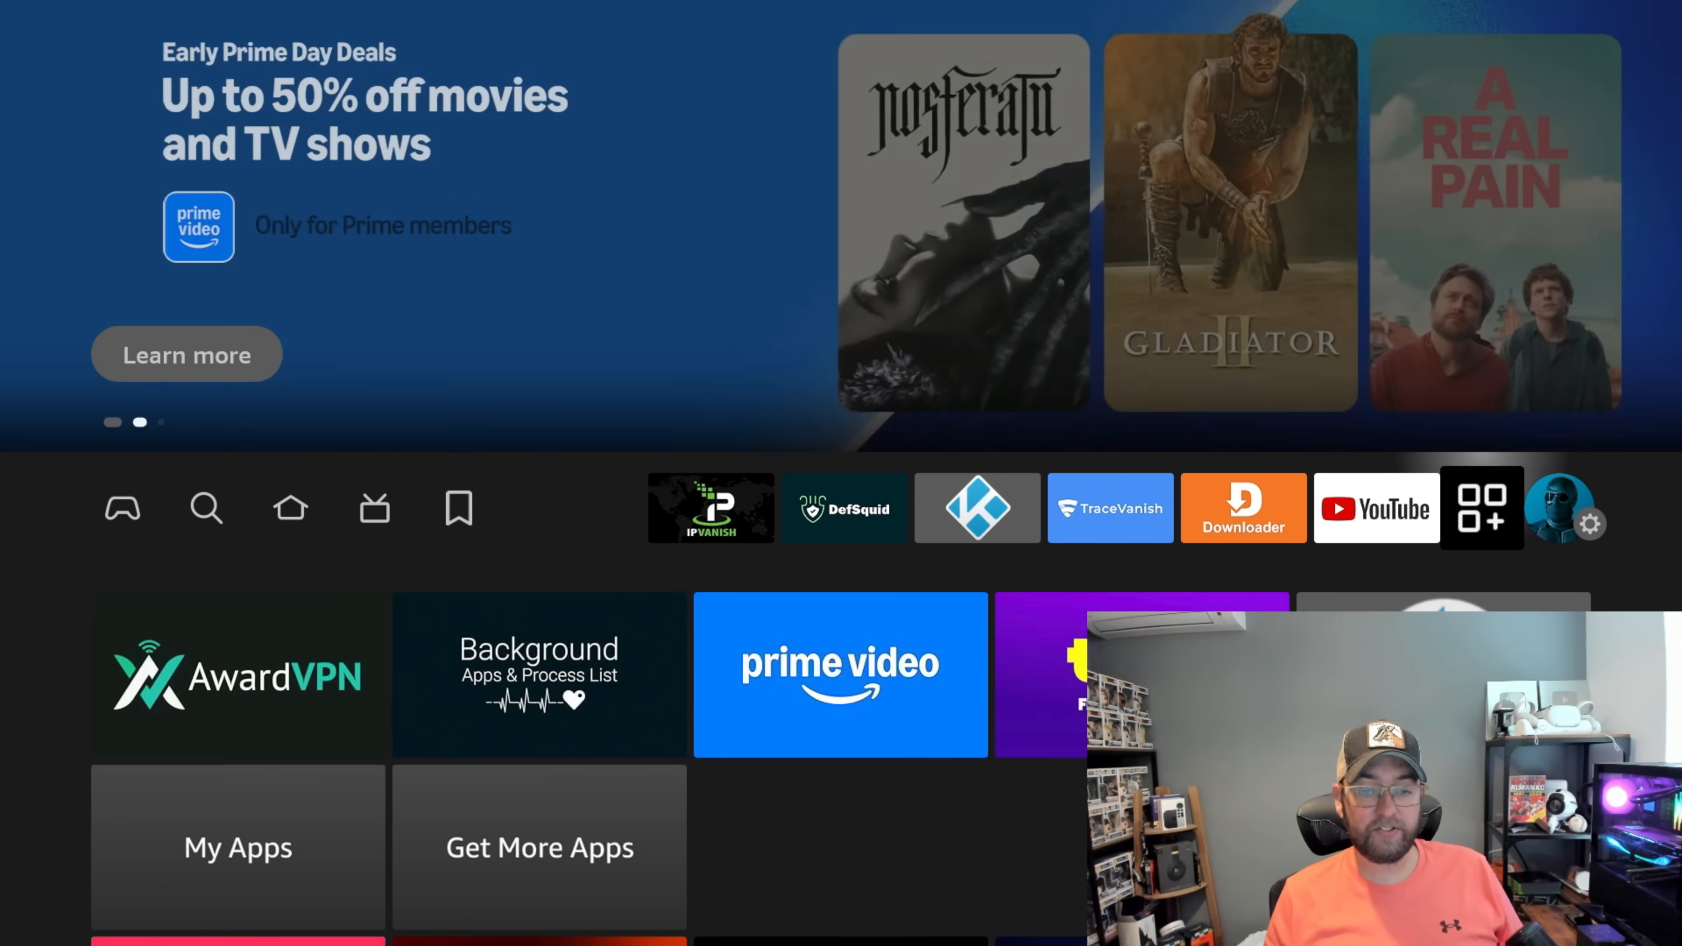
left_click(238, 674)
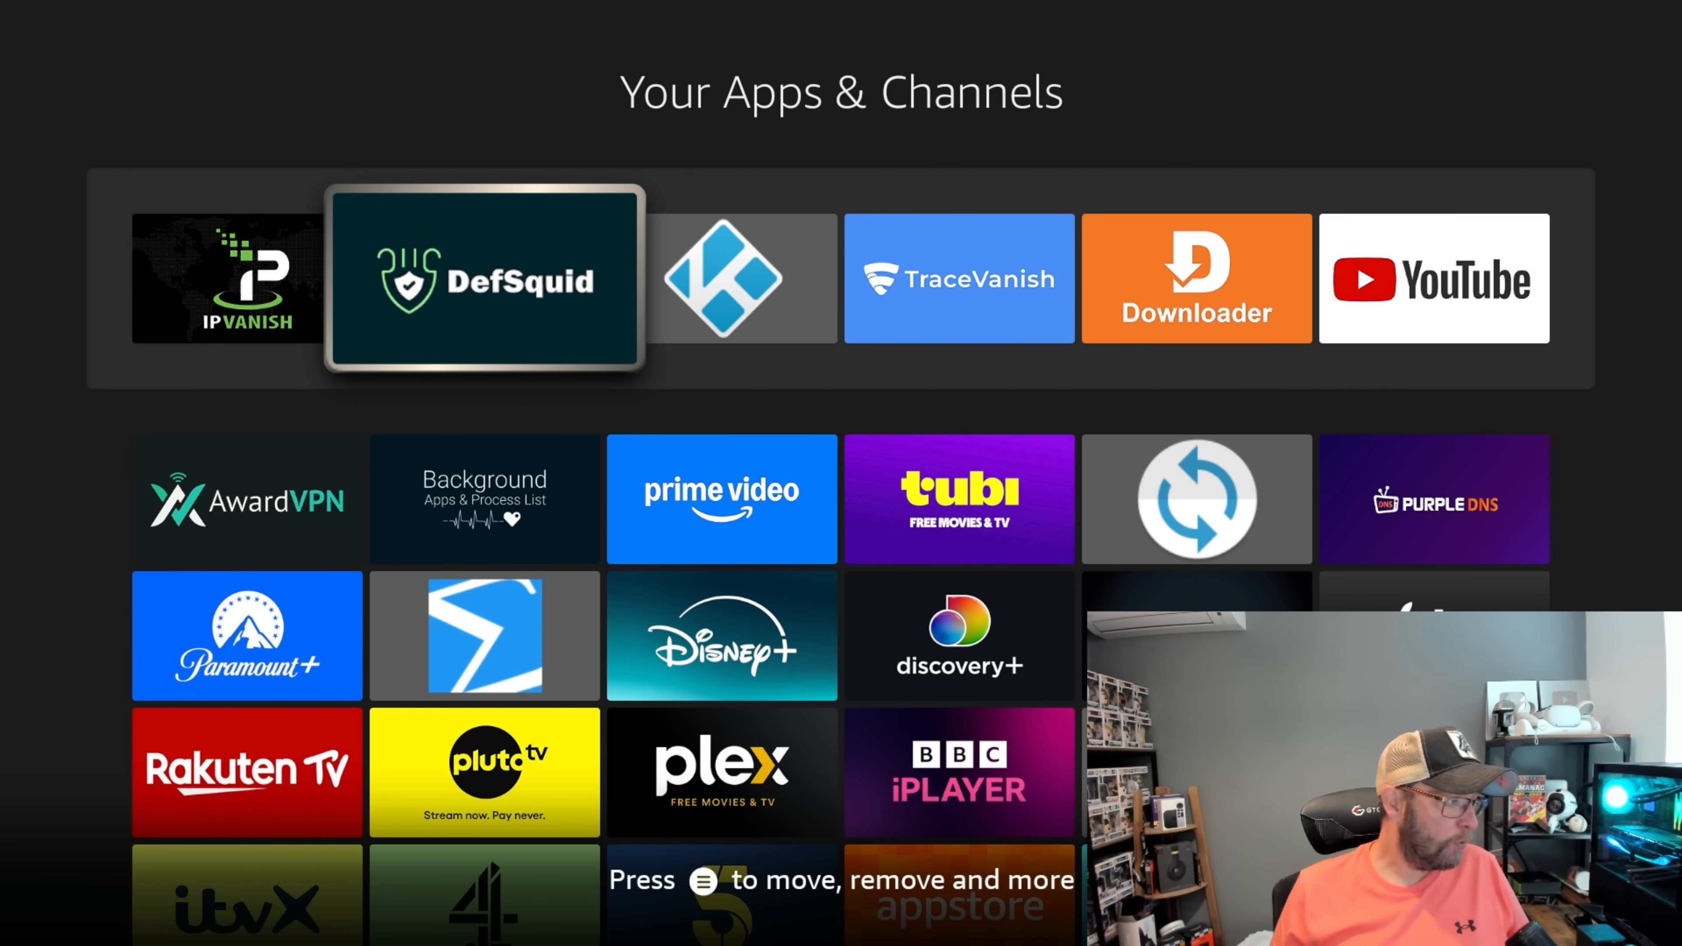
left_click(484, 278)
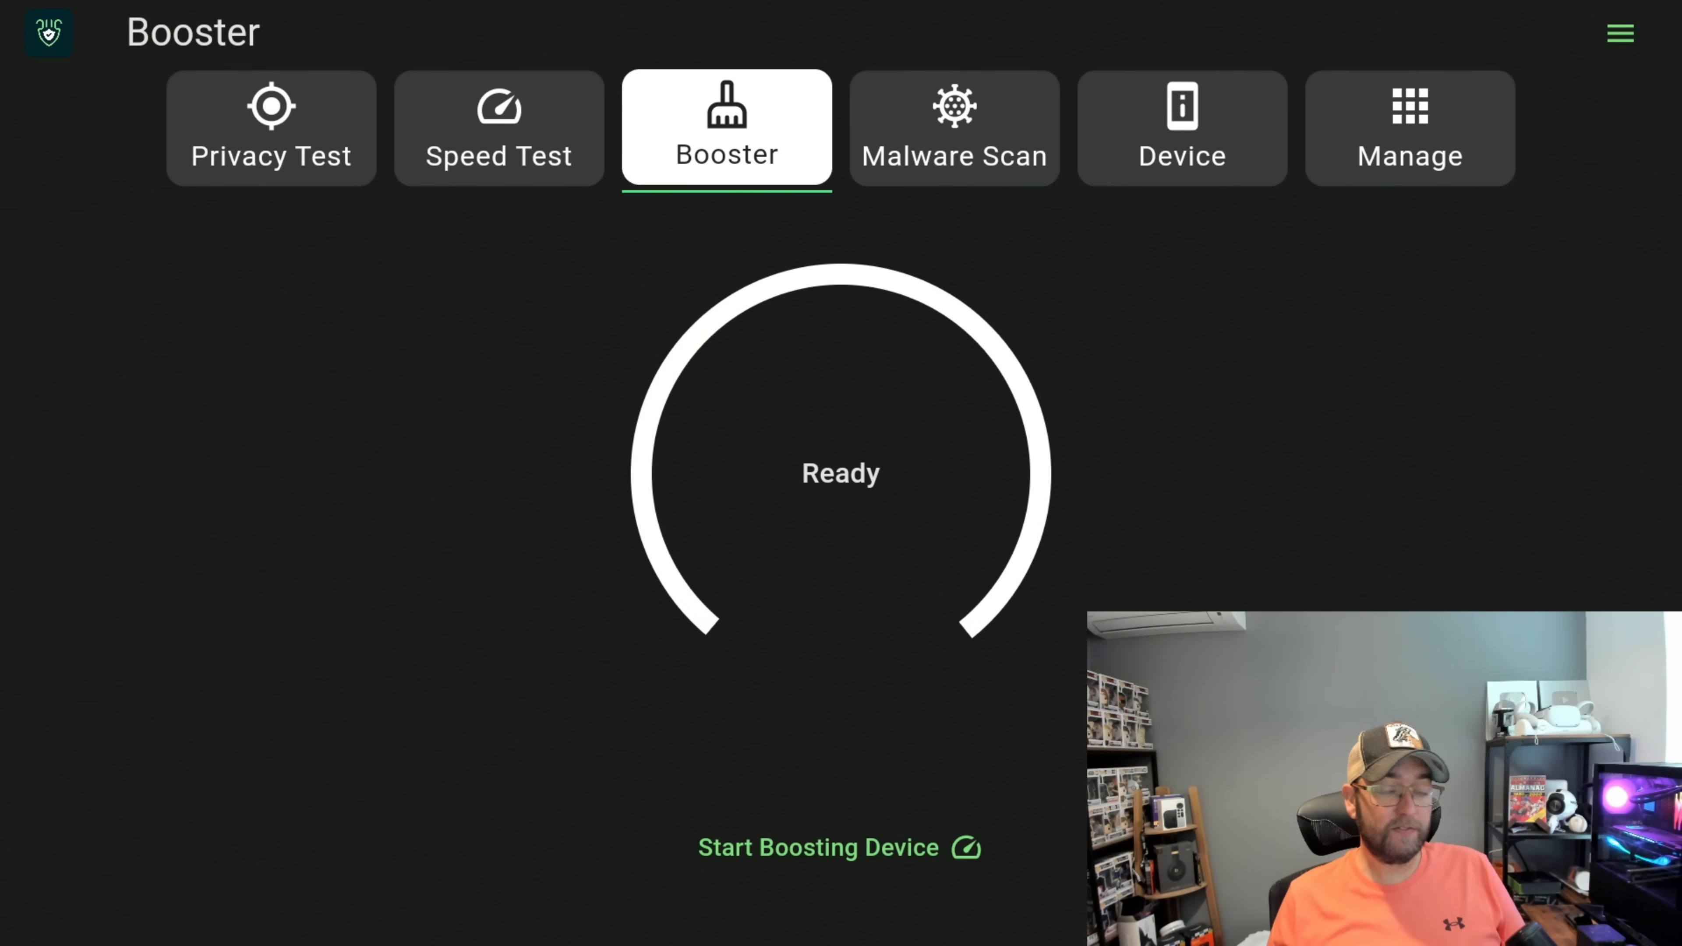
- Run a deep malware scan of all apps, ending with 26 harmless and 4 malicious
left_click(498, 128)
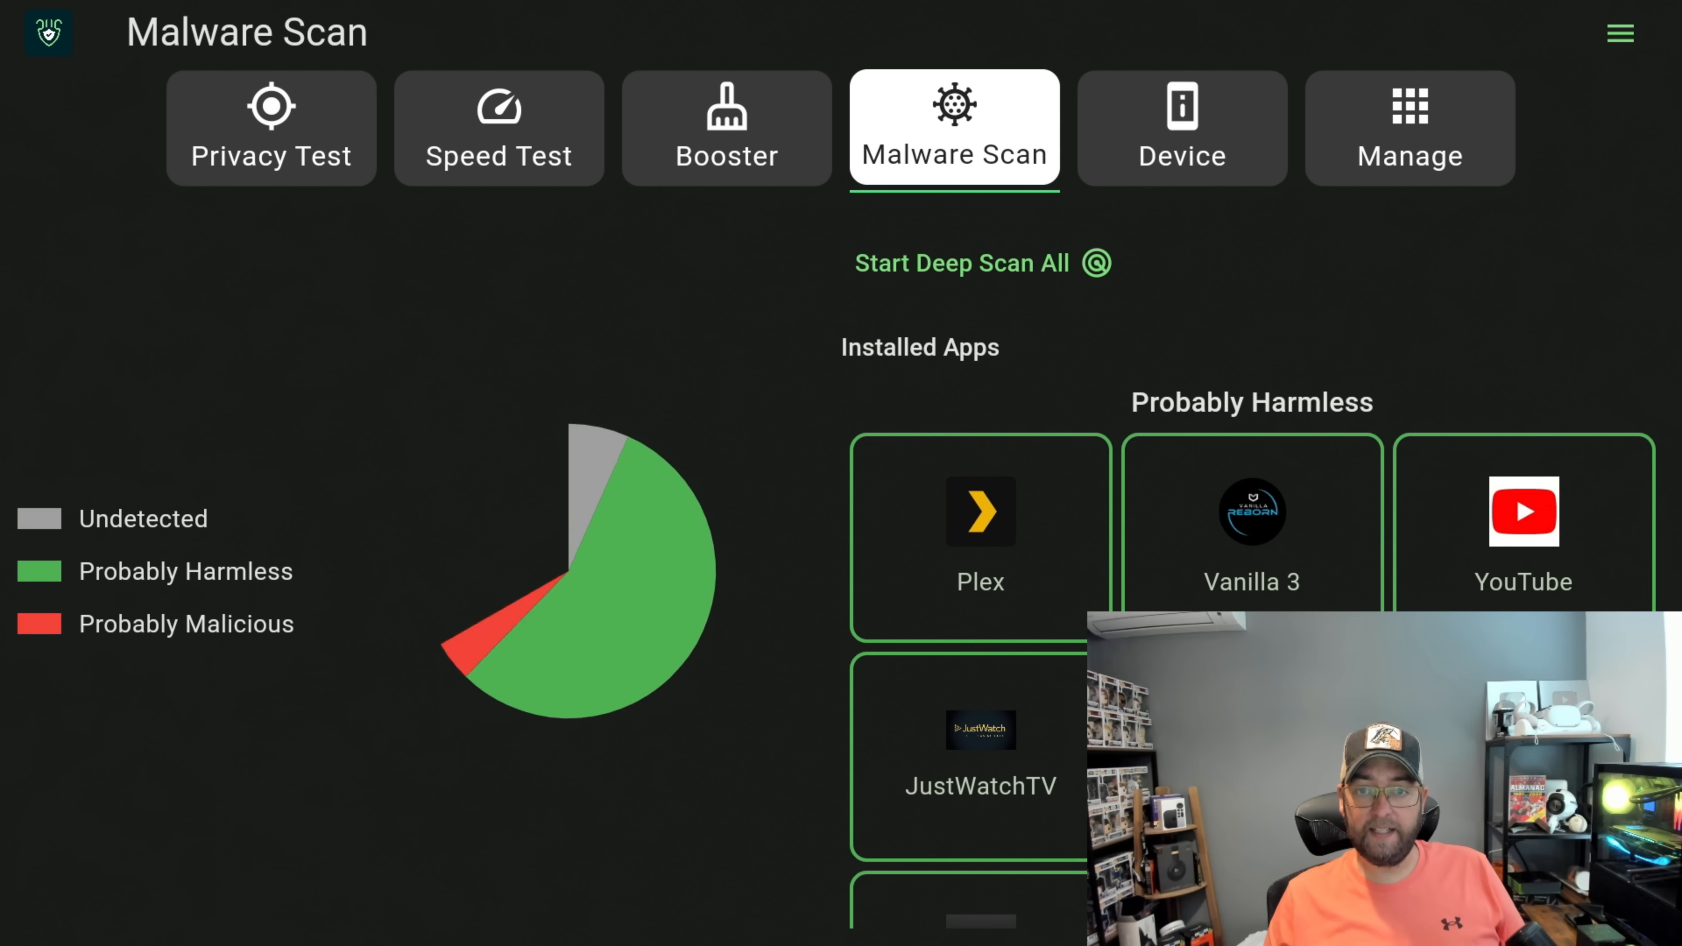
left_click(980, 263)
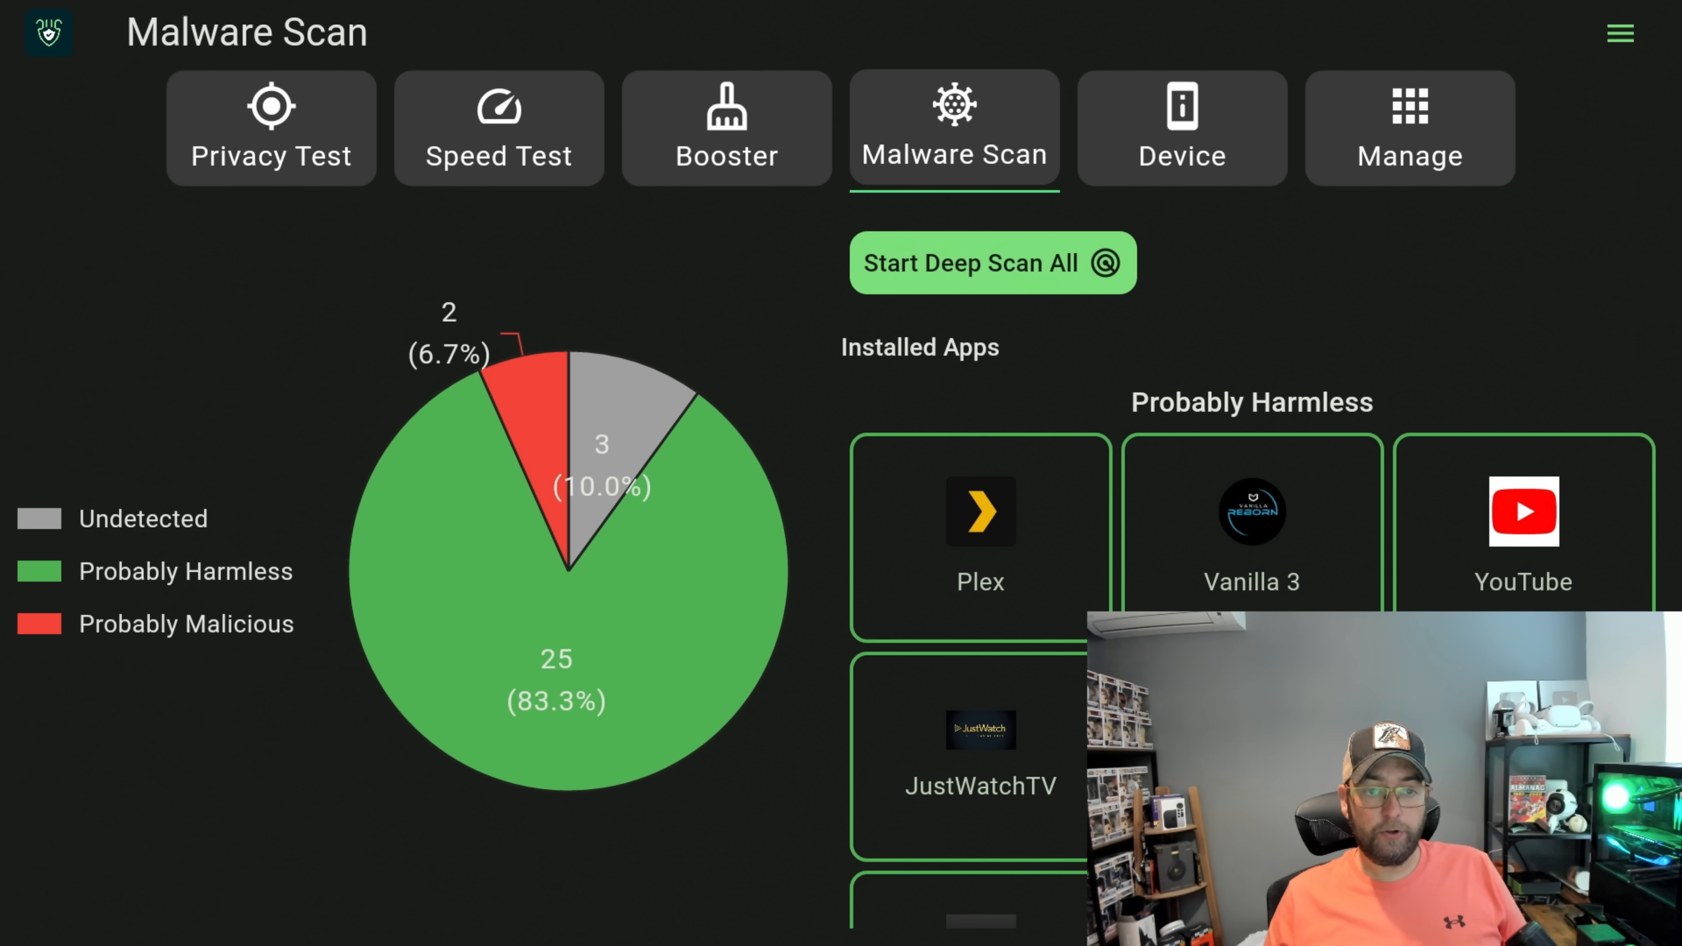
left_click(991, 263)
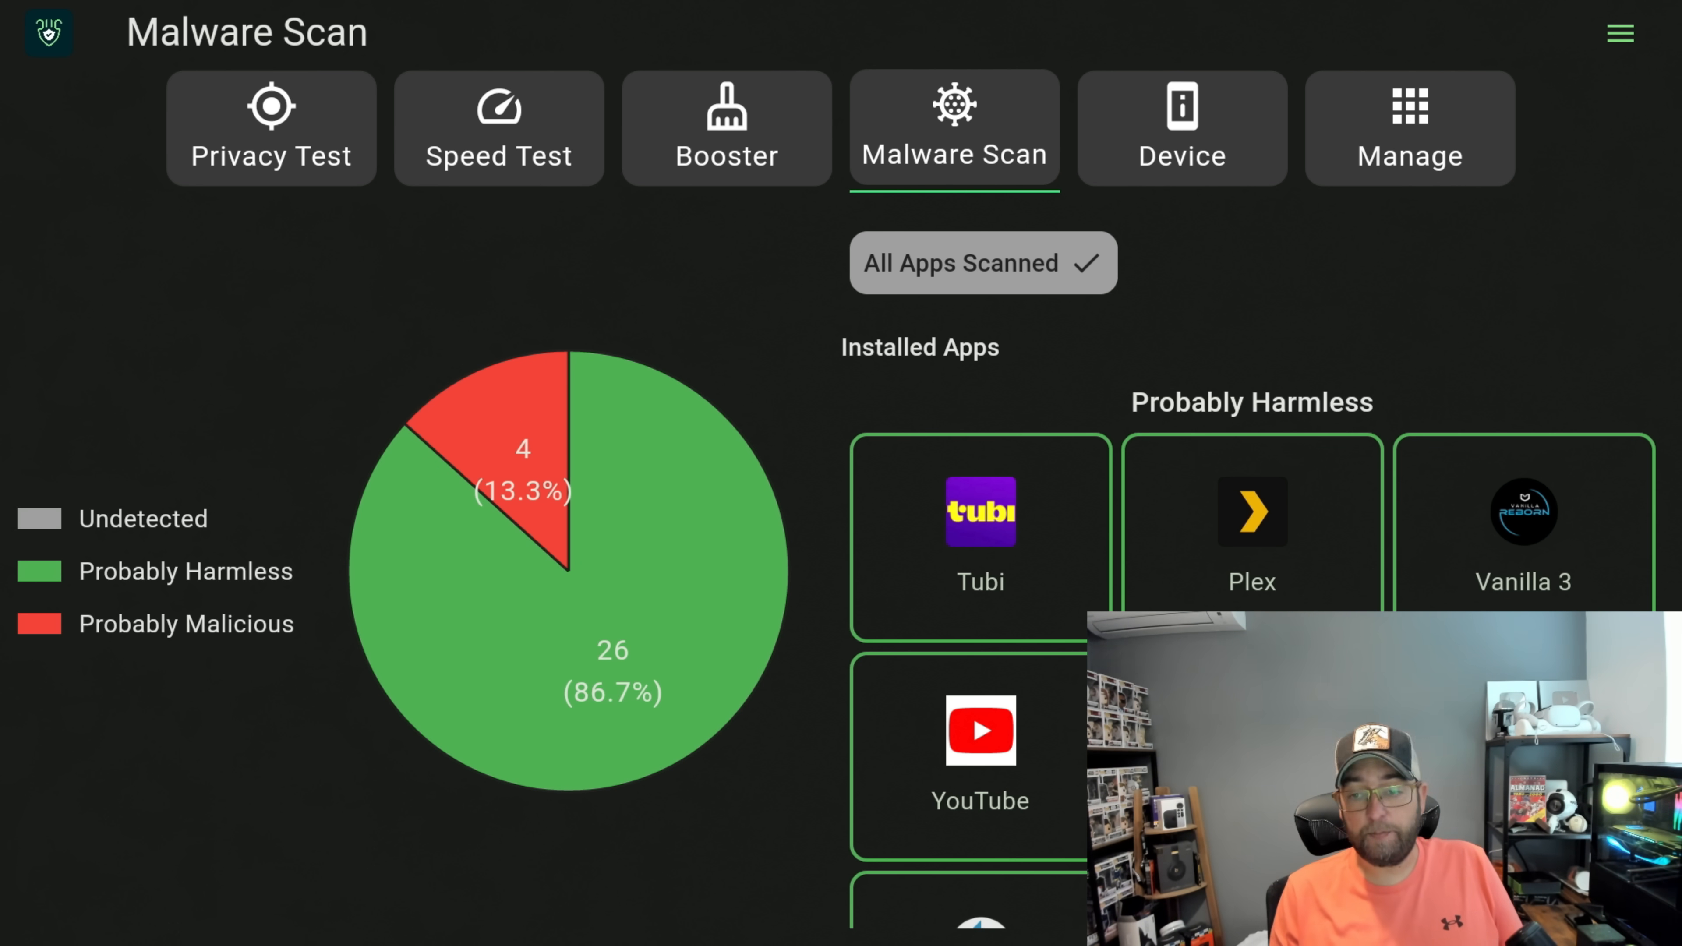
left_click(979, 540)
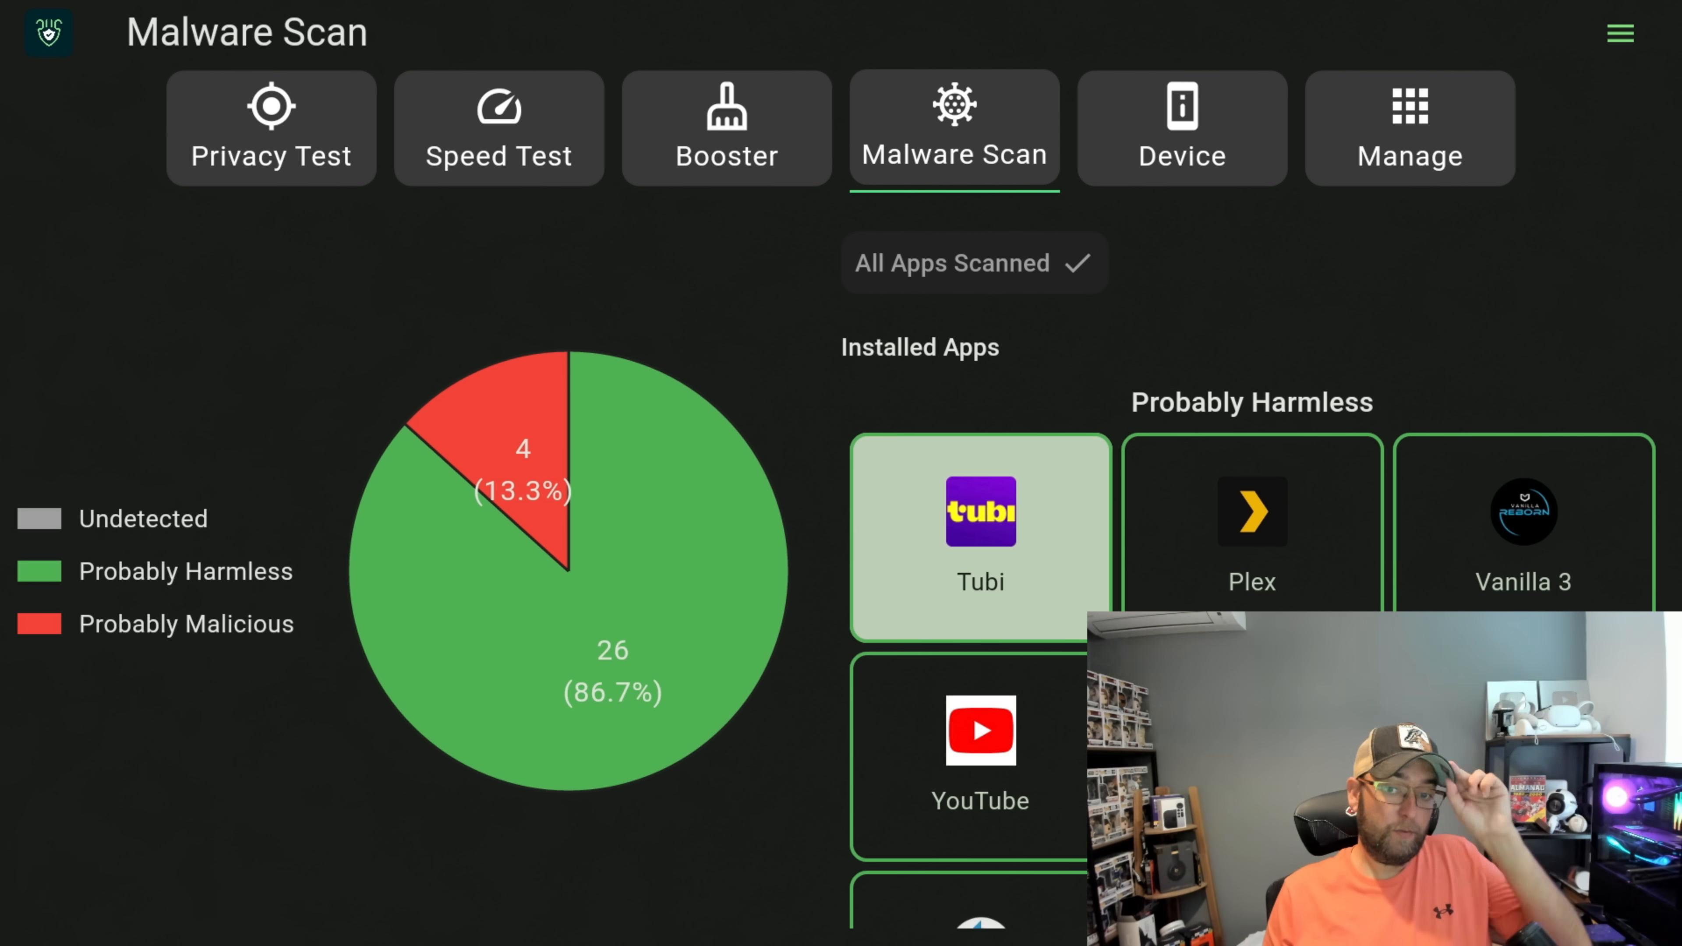
- Scroll the Installed Apps list to Probably Malicious and highlight PAC-MAN256
scroll("down", 3)
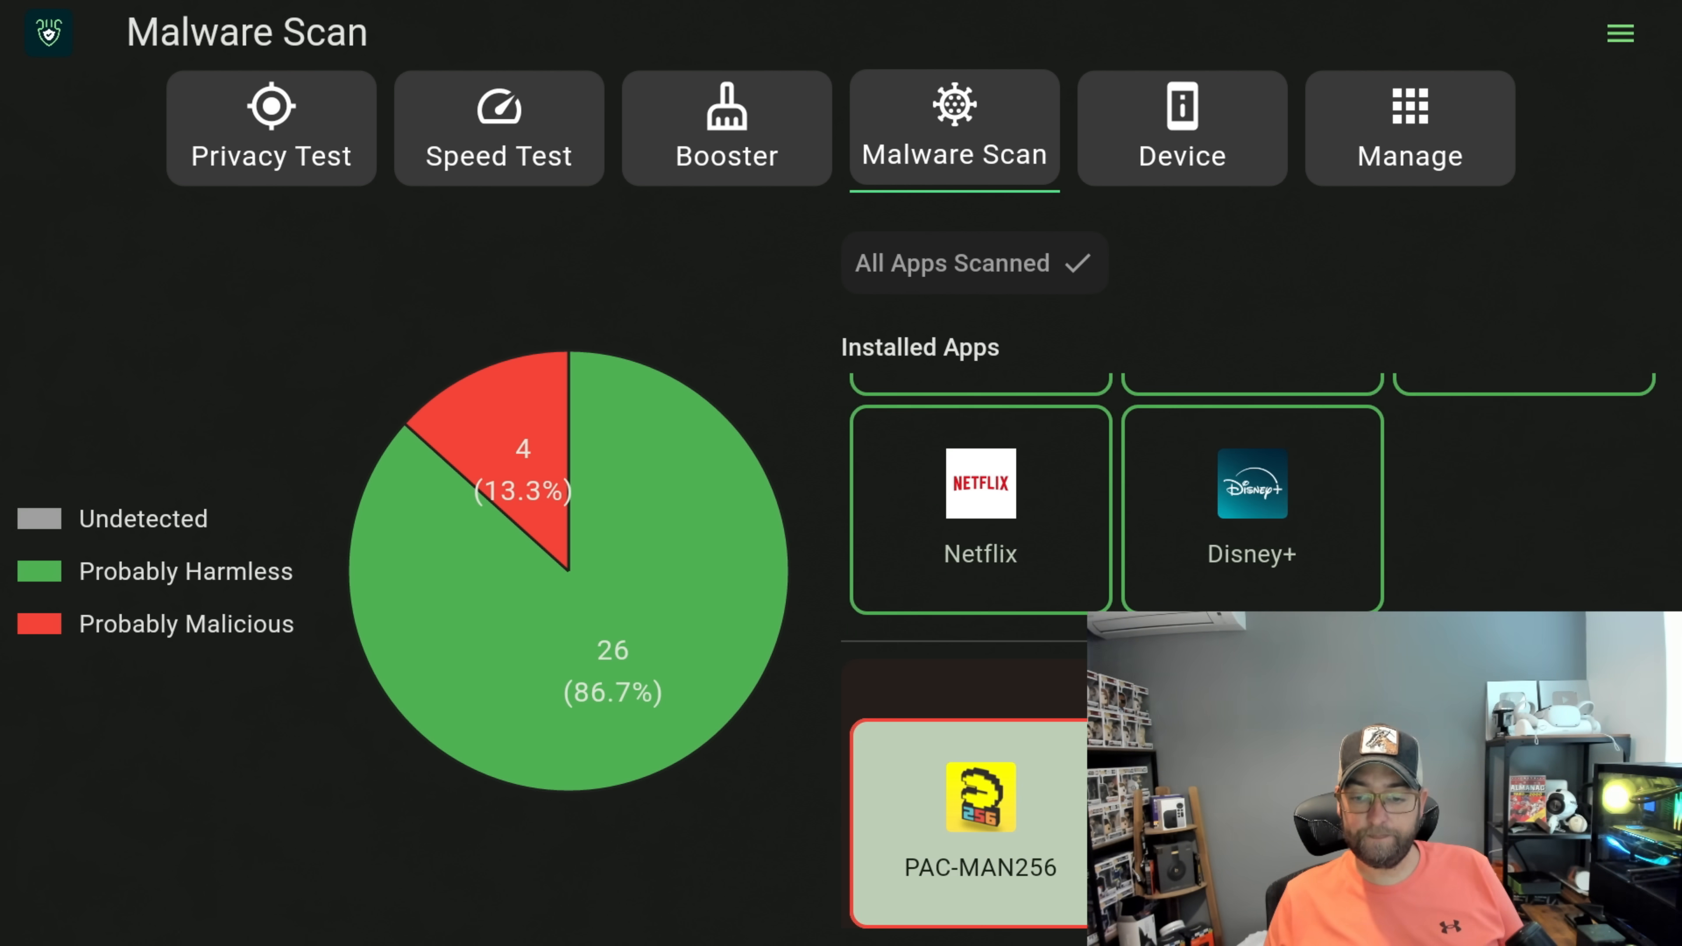
scroll("down", 3)
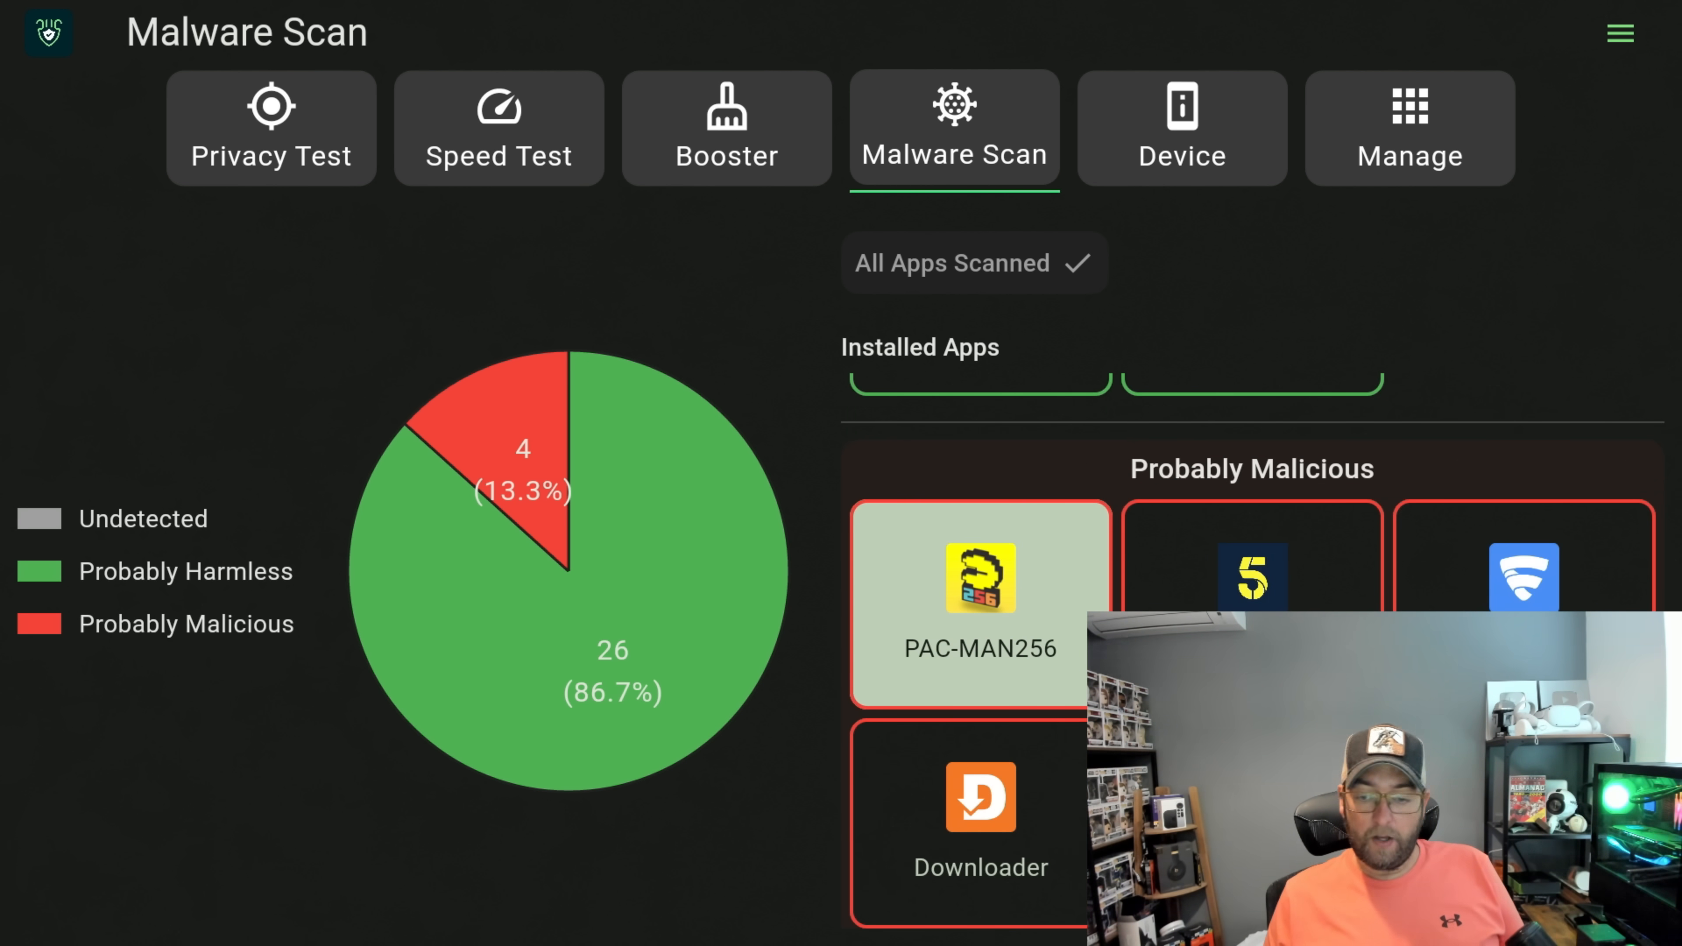
left_click(979, 822)
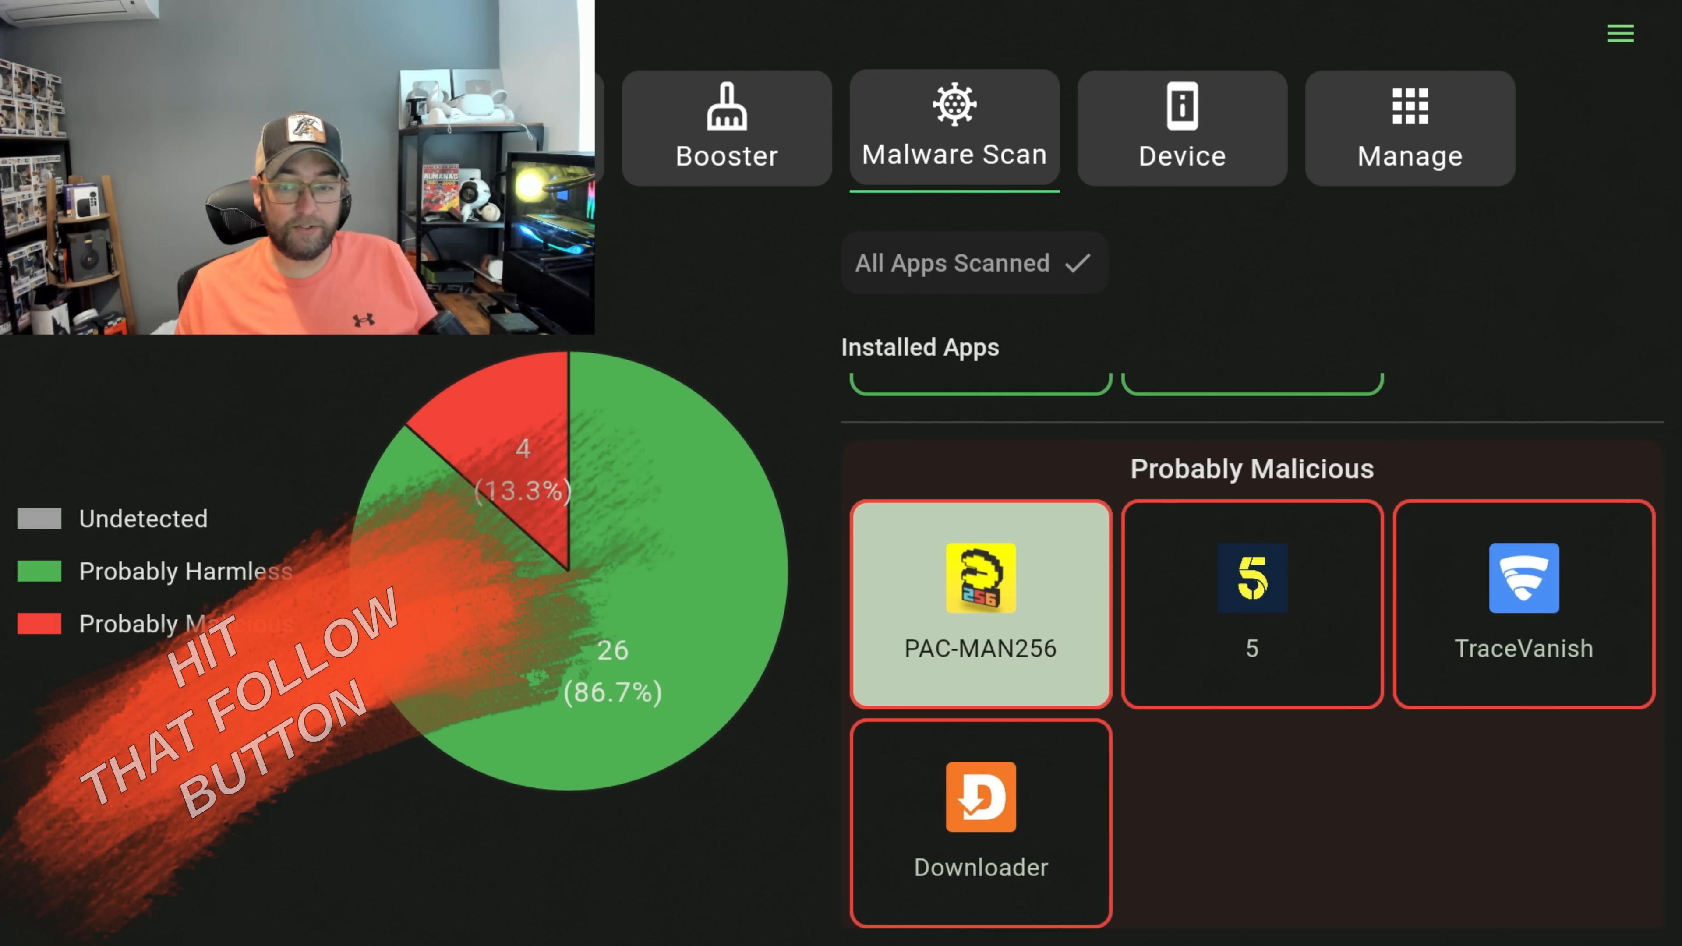
- Uninstall PAC-MAN256 and dismiss the alerts for 5, TraceVanish and Downloader, keeping them
left_click(978, 604)
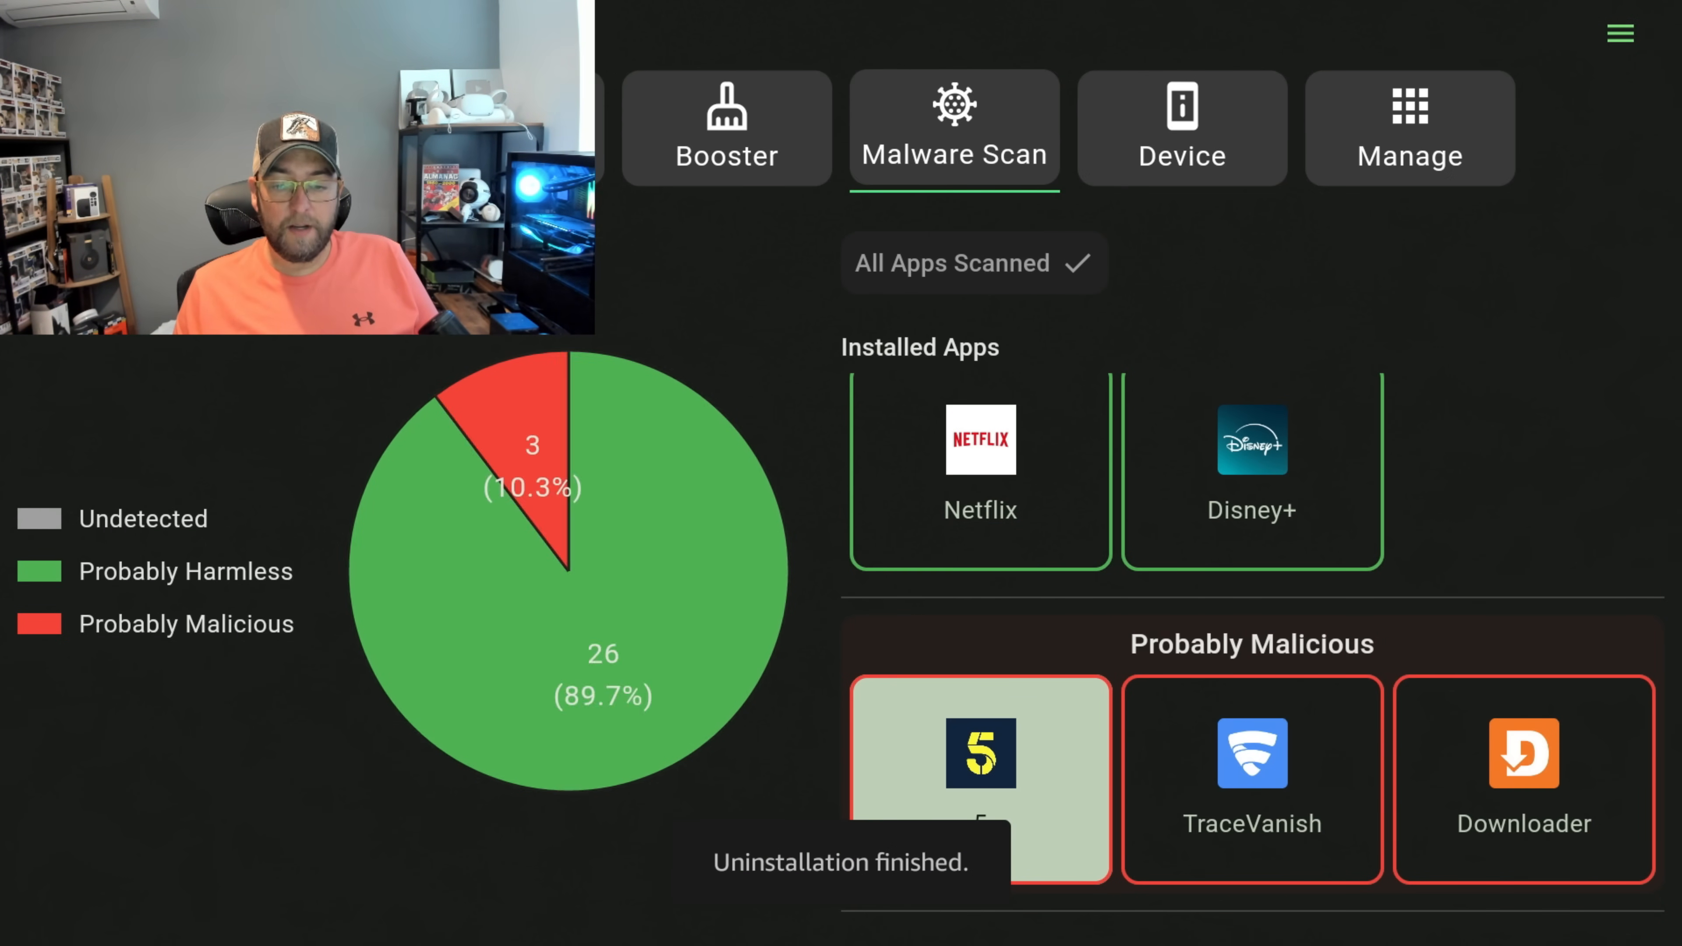
left_click(979, 751)
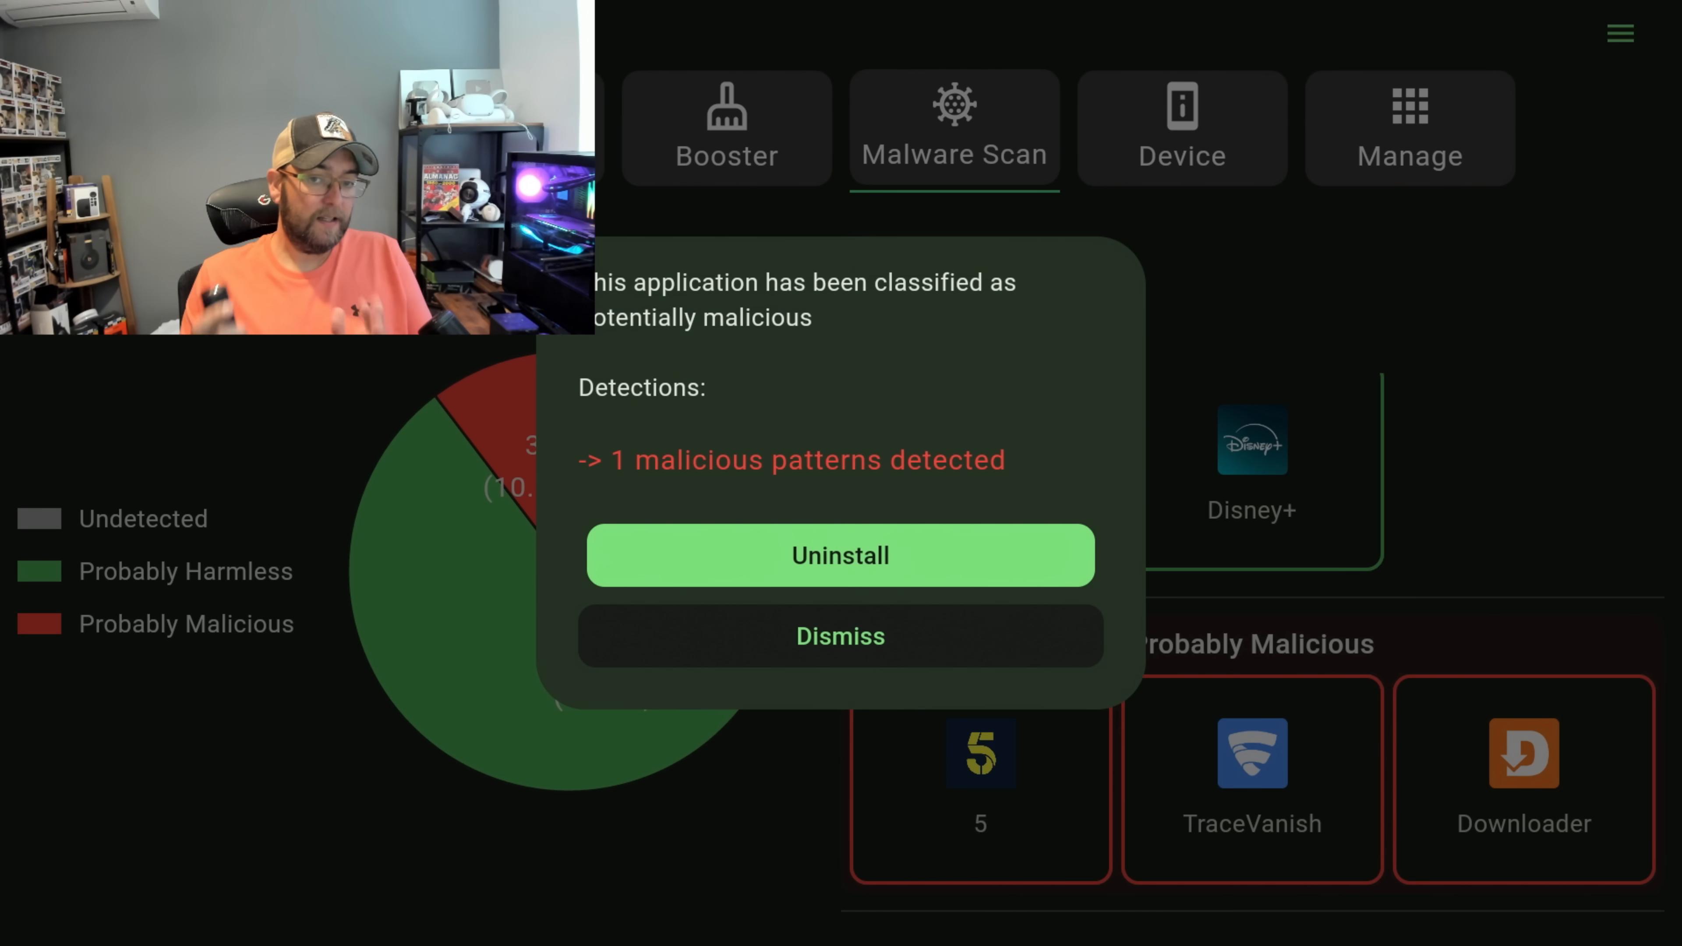
mouse_move(840, 636)
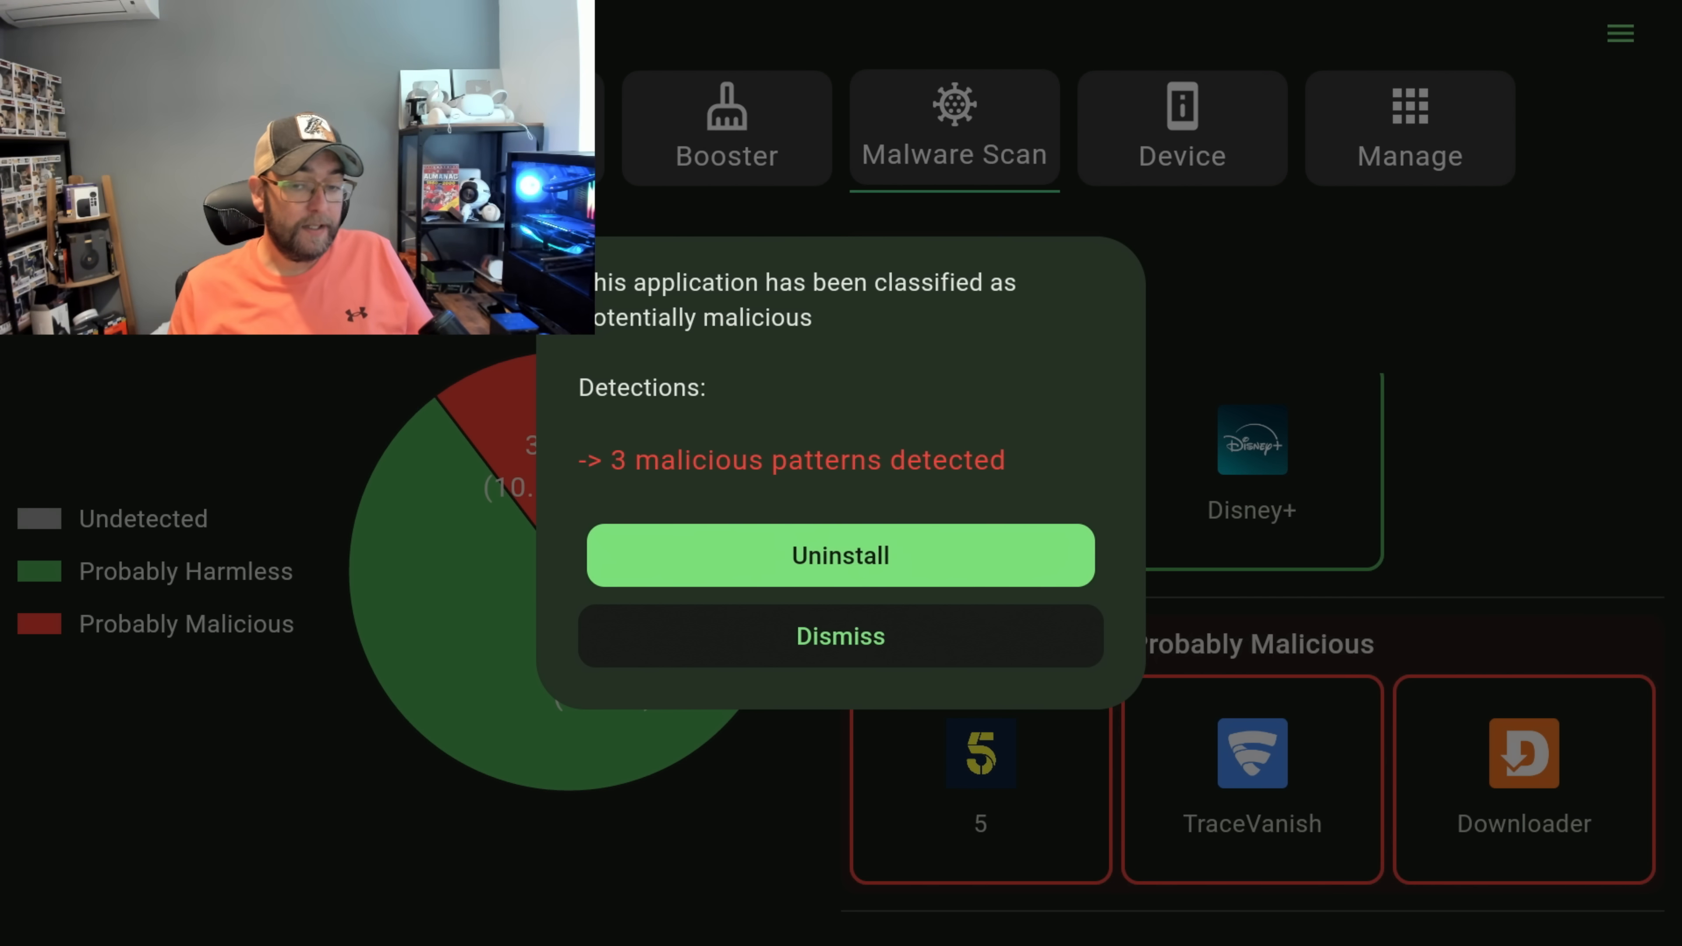
left_click(841, 635)
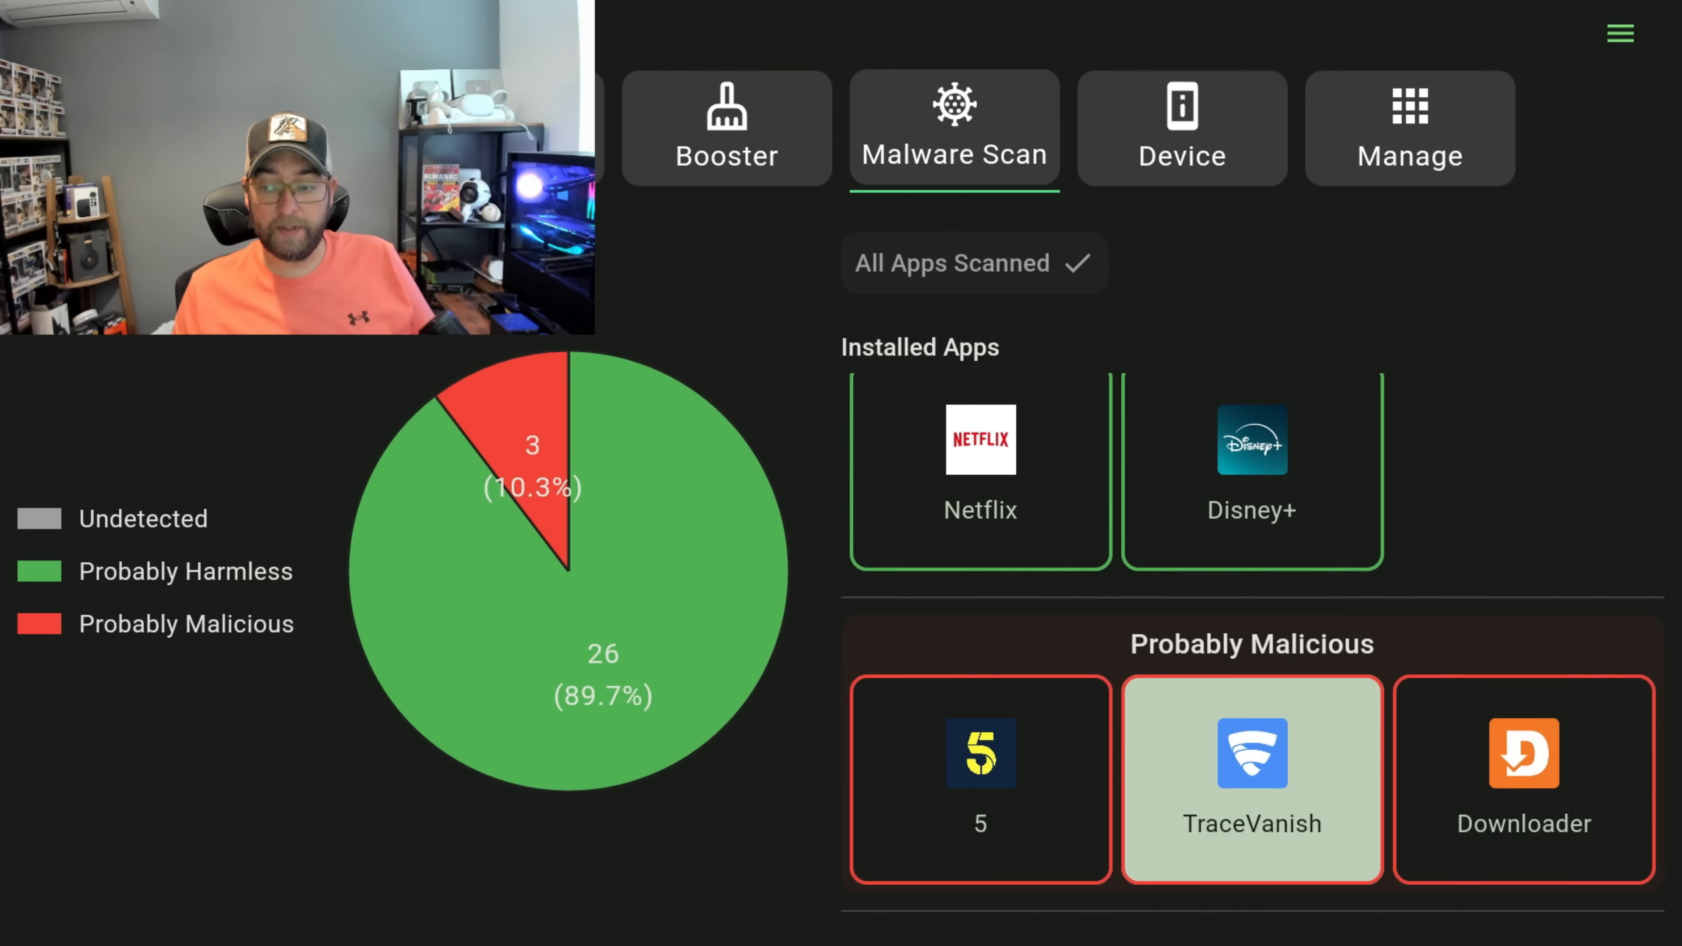
left_click(1252, 779)
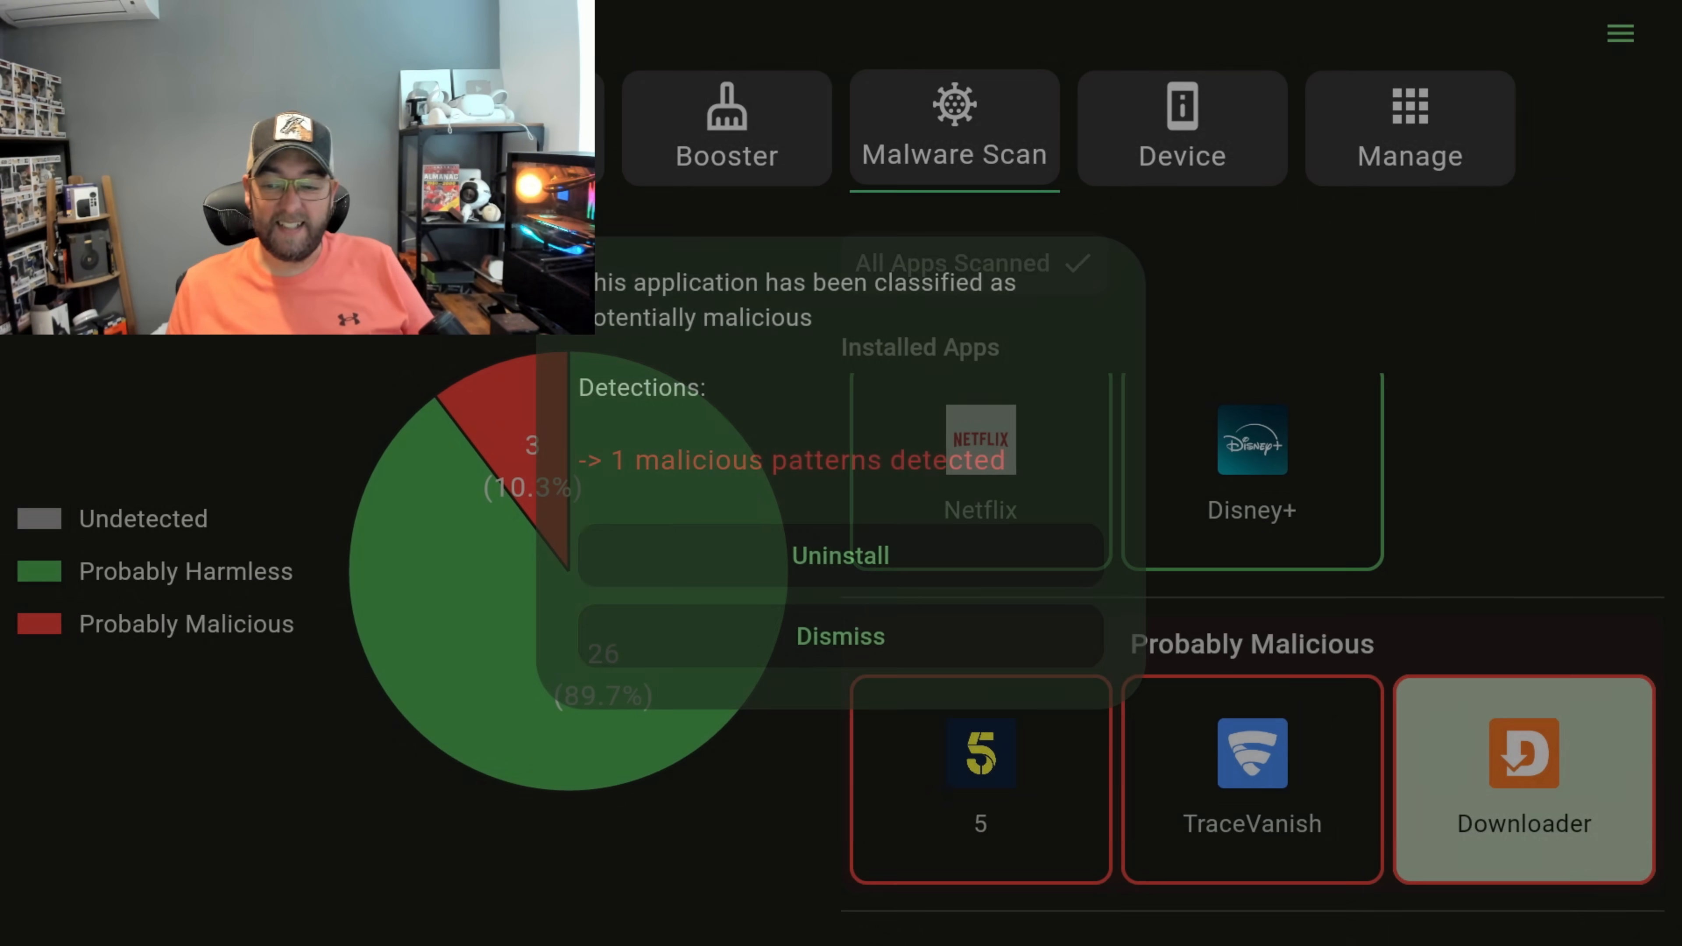
left_click(840, 635)
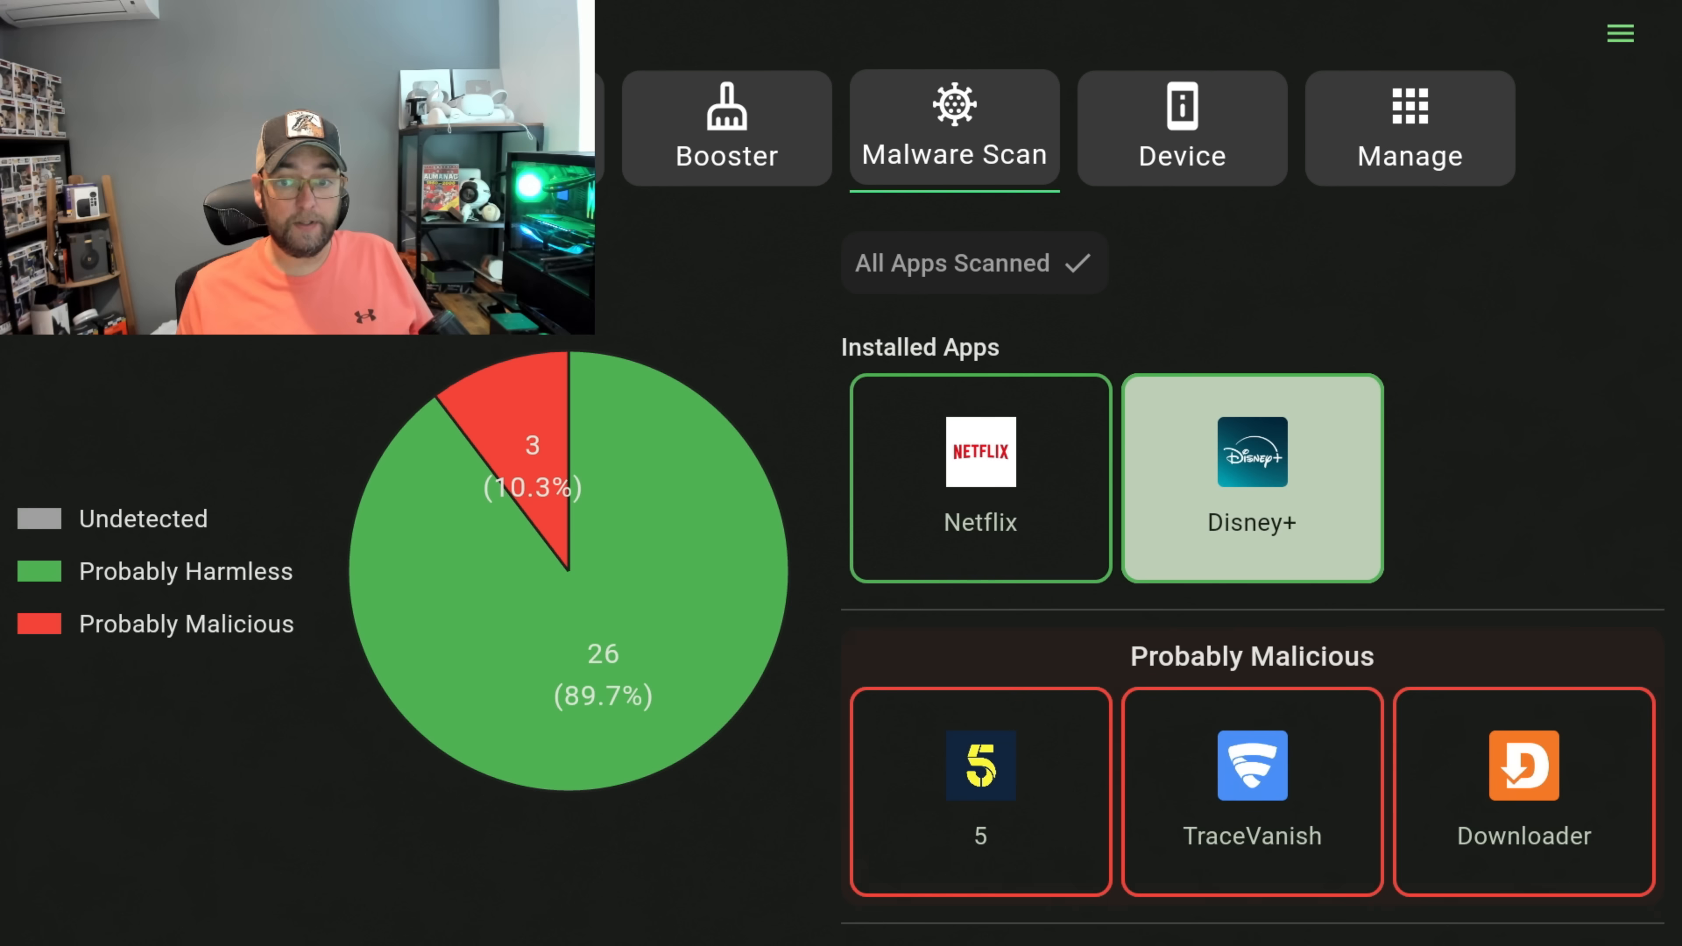
- Return to the tab bar and switch to the Booster screen in its Ready state
left_click(1410, 128)
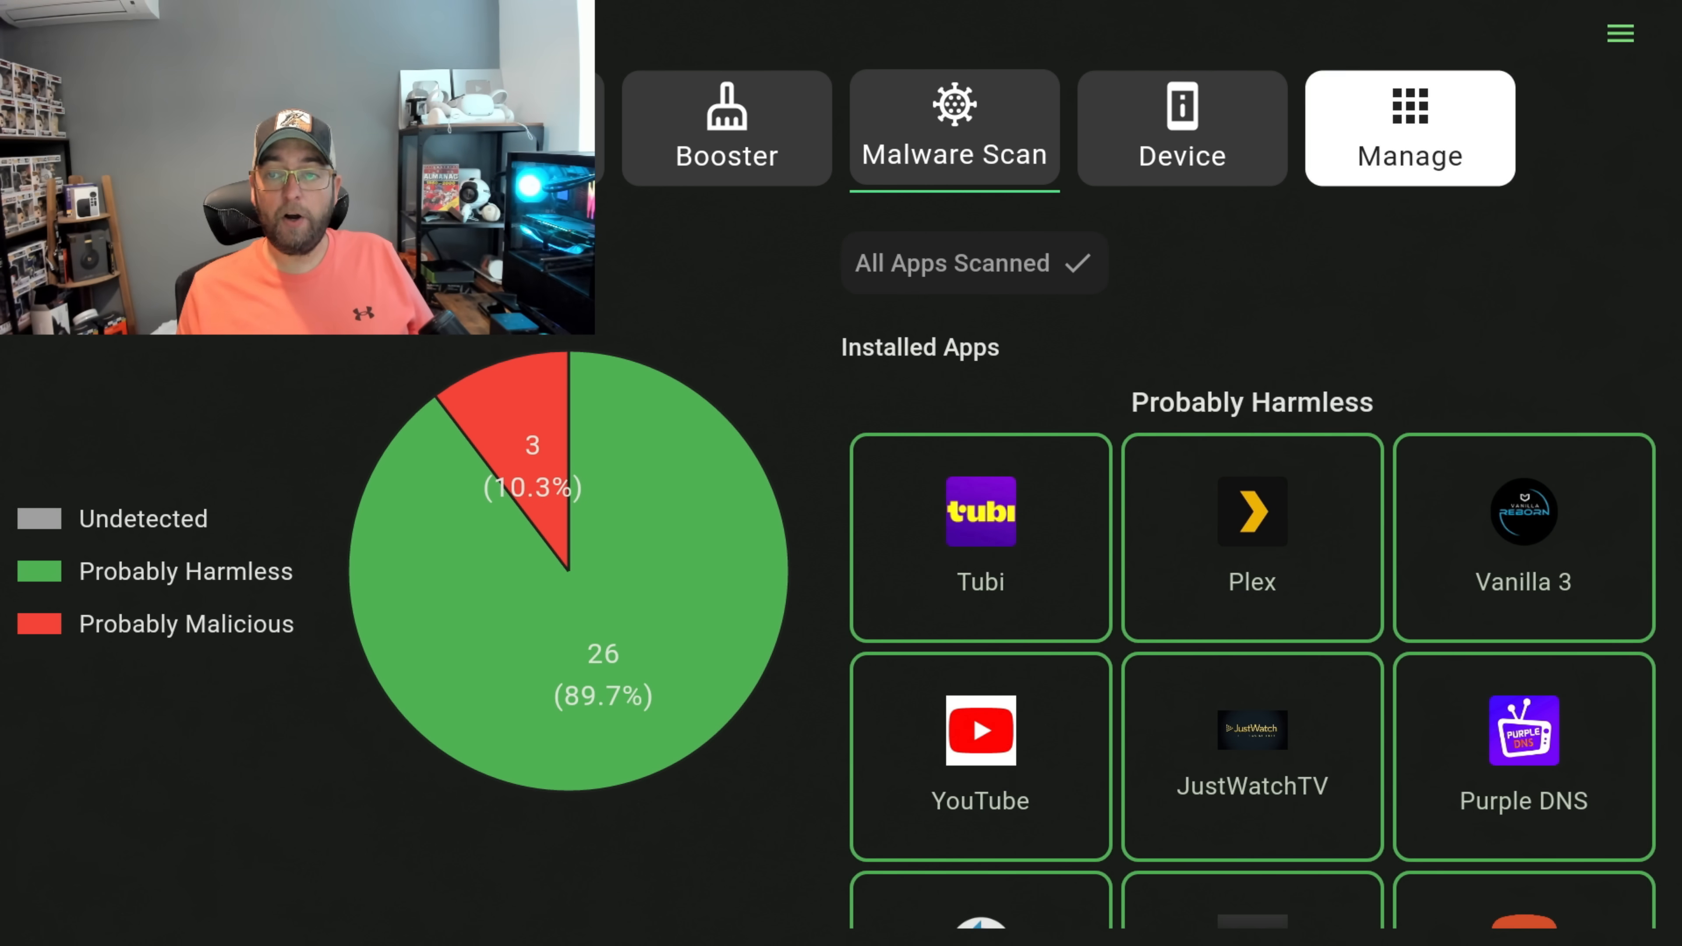
left_click(1523, 536)
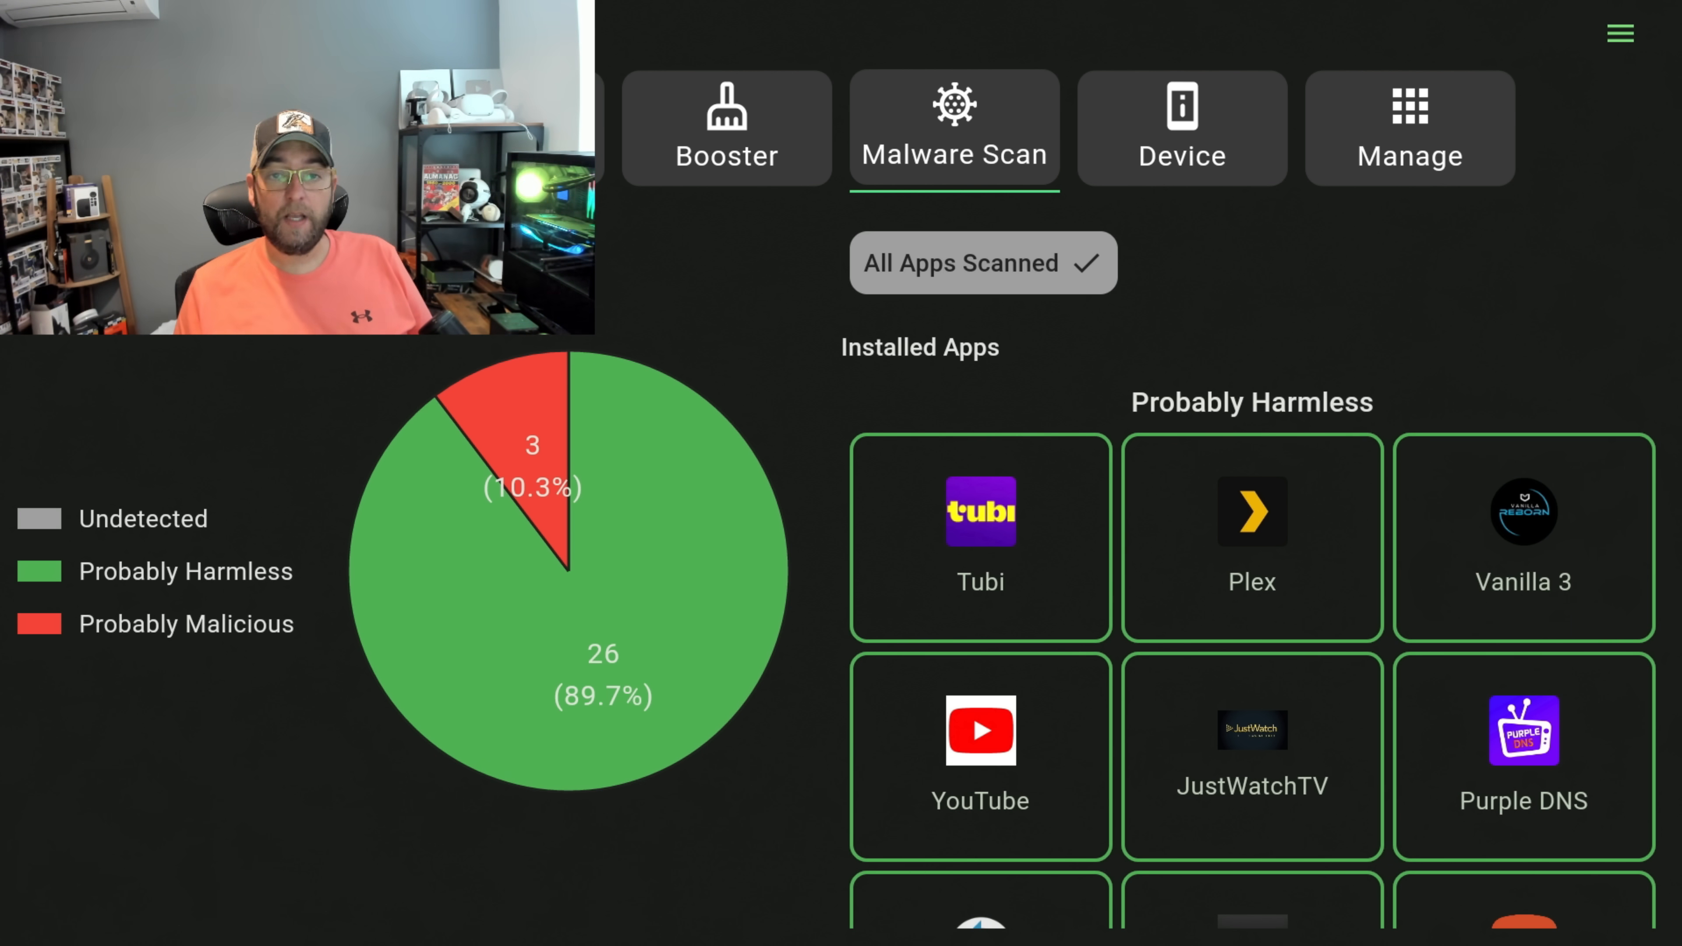
left_click(726, 128)
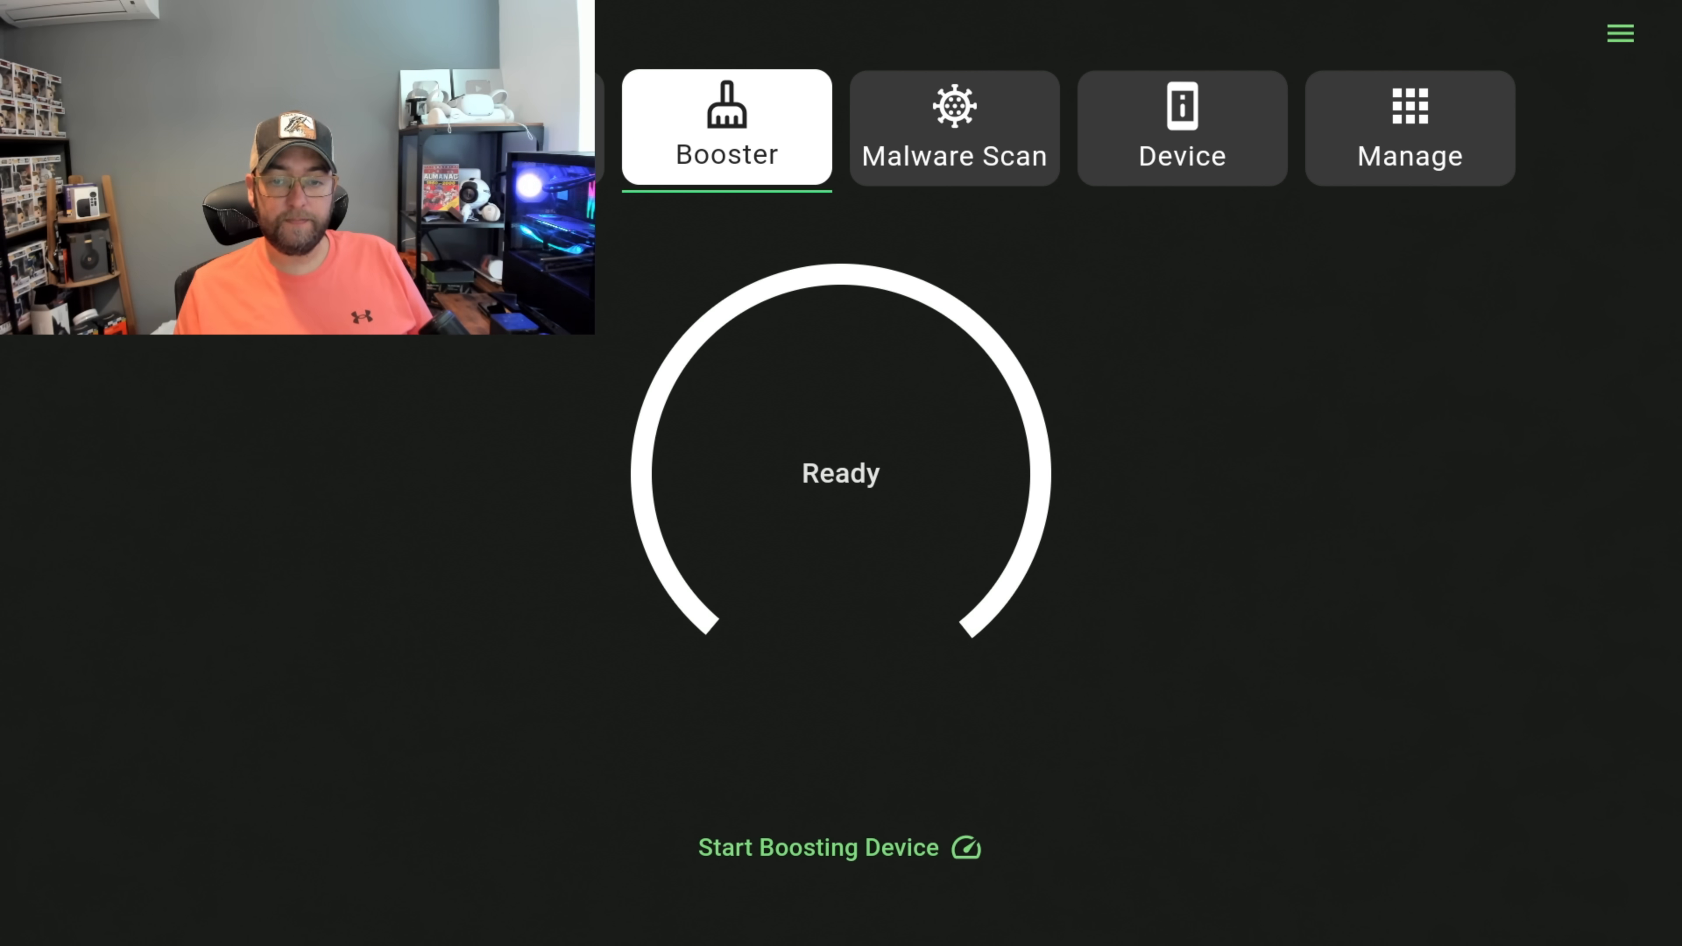
- Start boosting the device and agree to delete old unneeded APK files
left_click(840, 847)
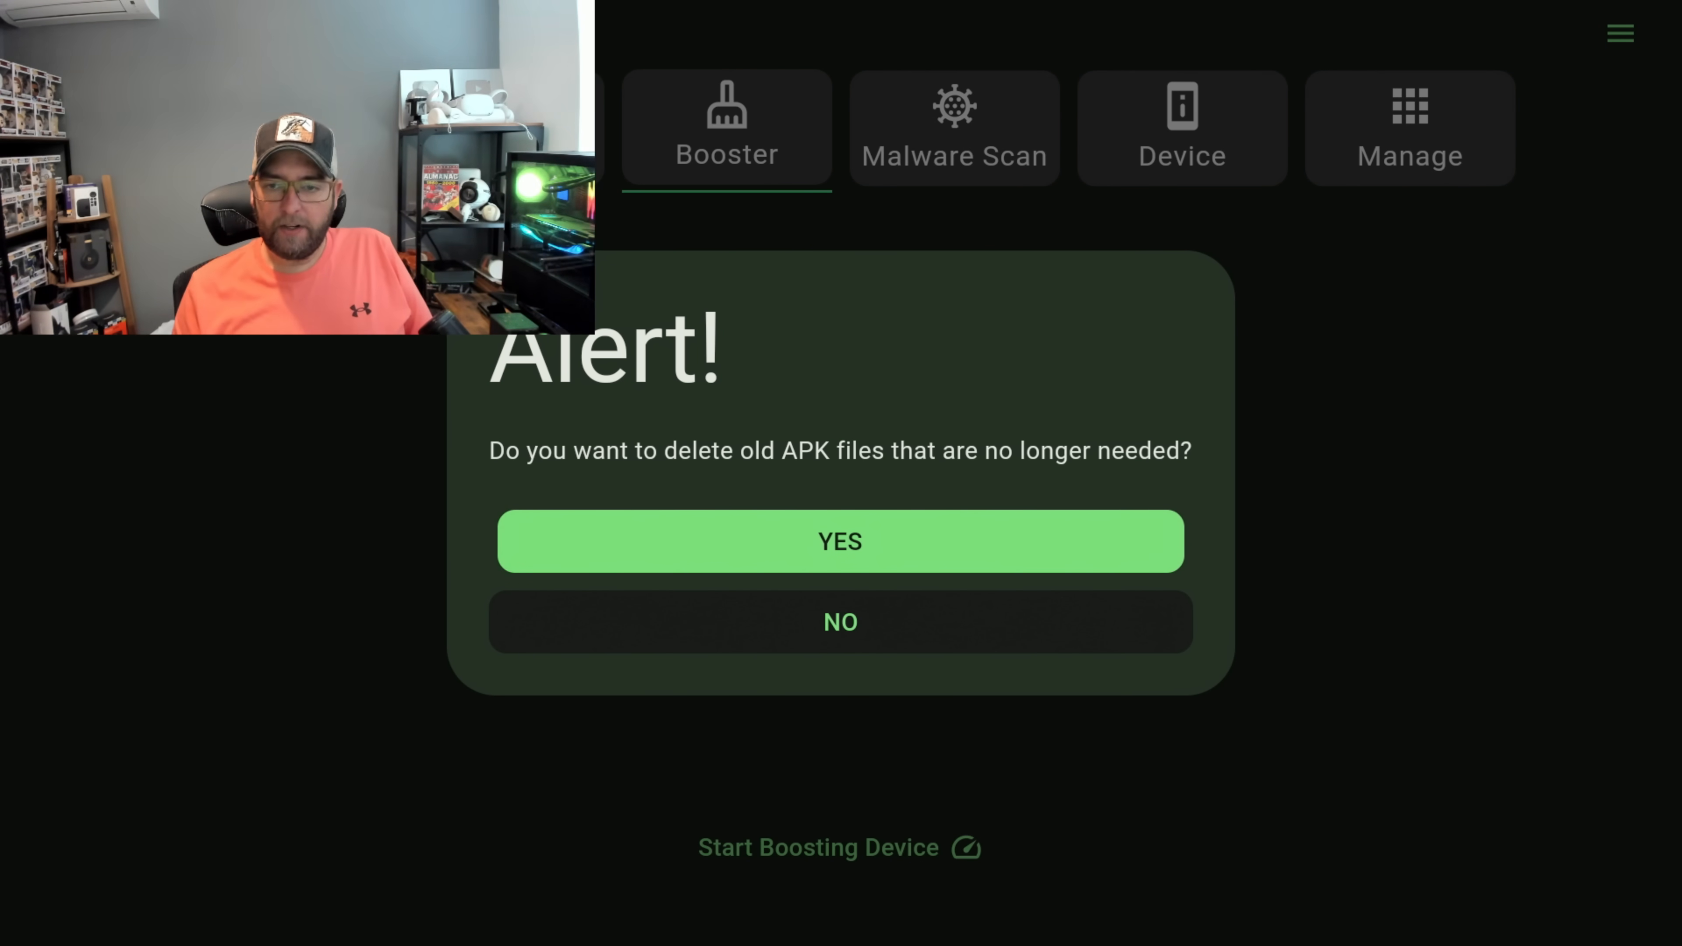
left_click(841, 541)
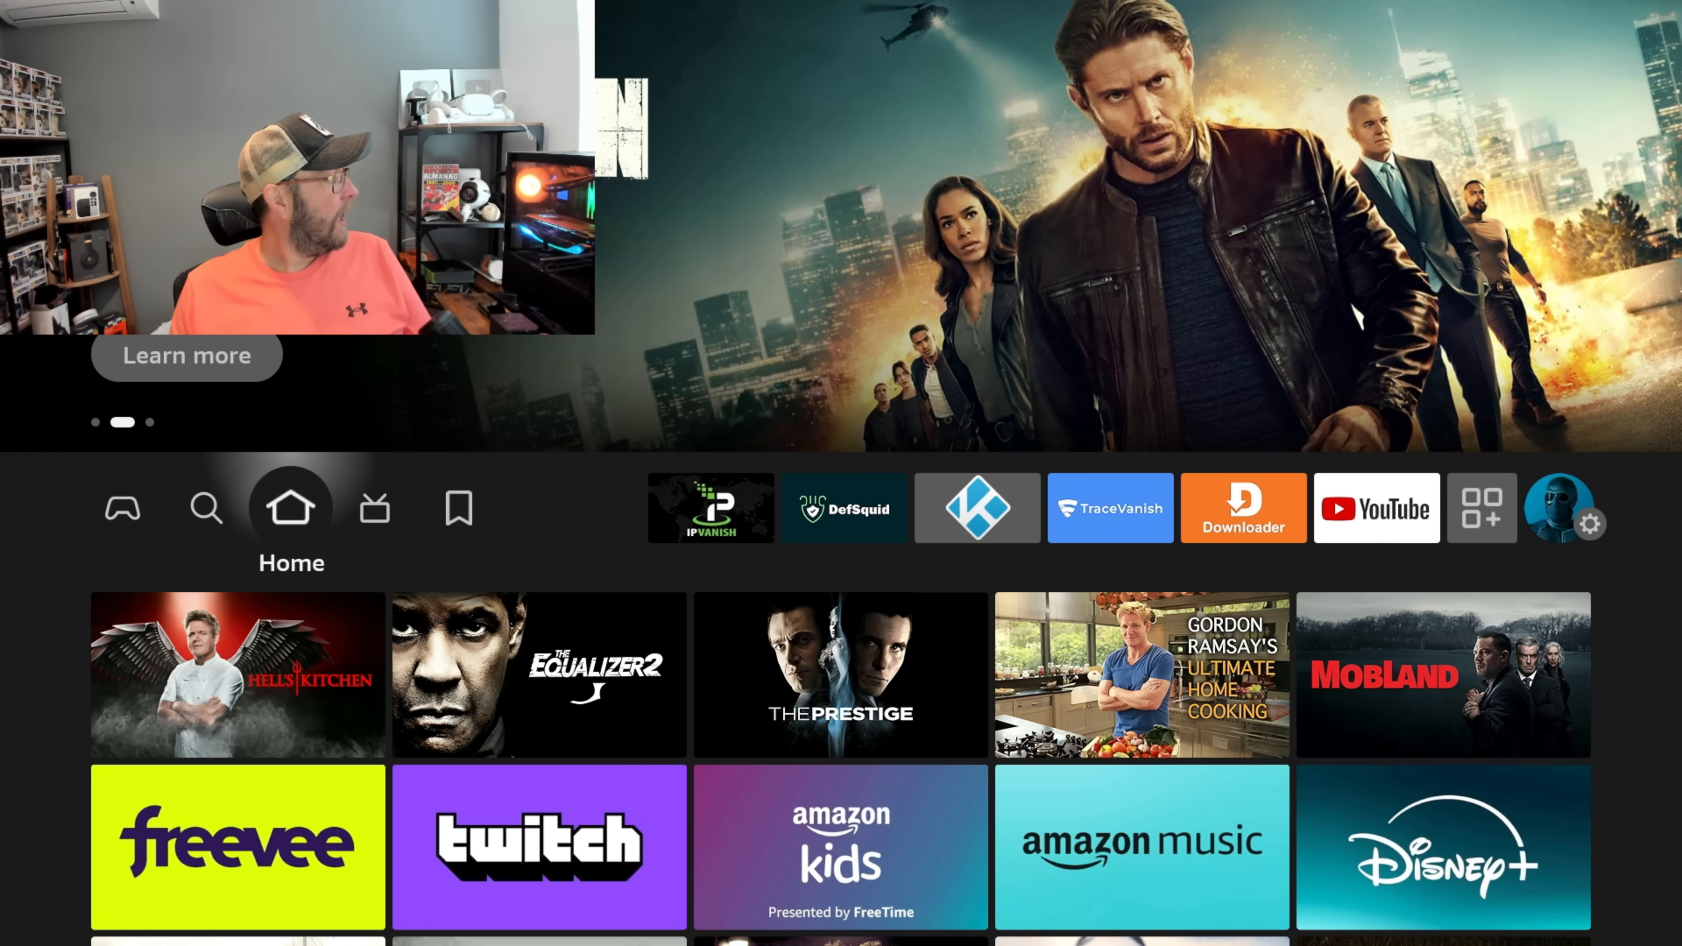
- Leave the Fire TV home screen for the IPVanish Fire TV offer page
left_click(1377, 508)
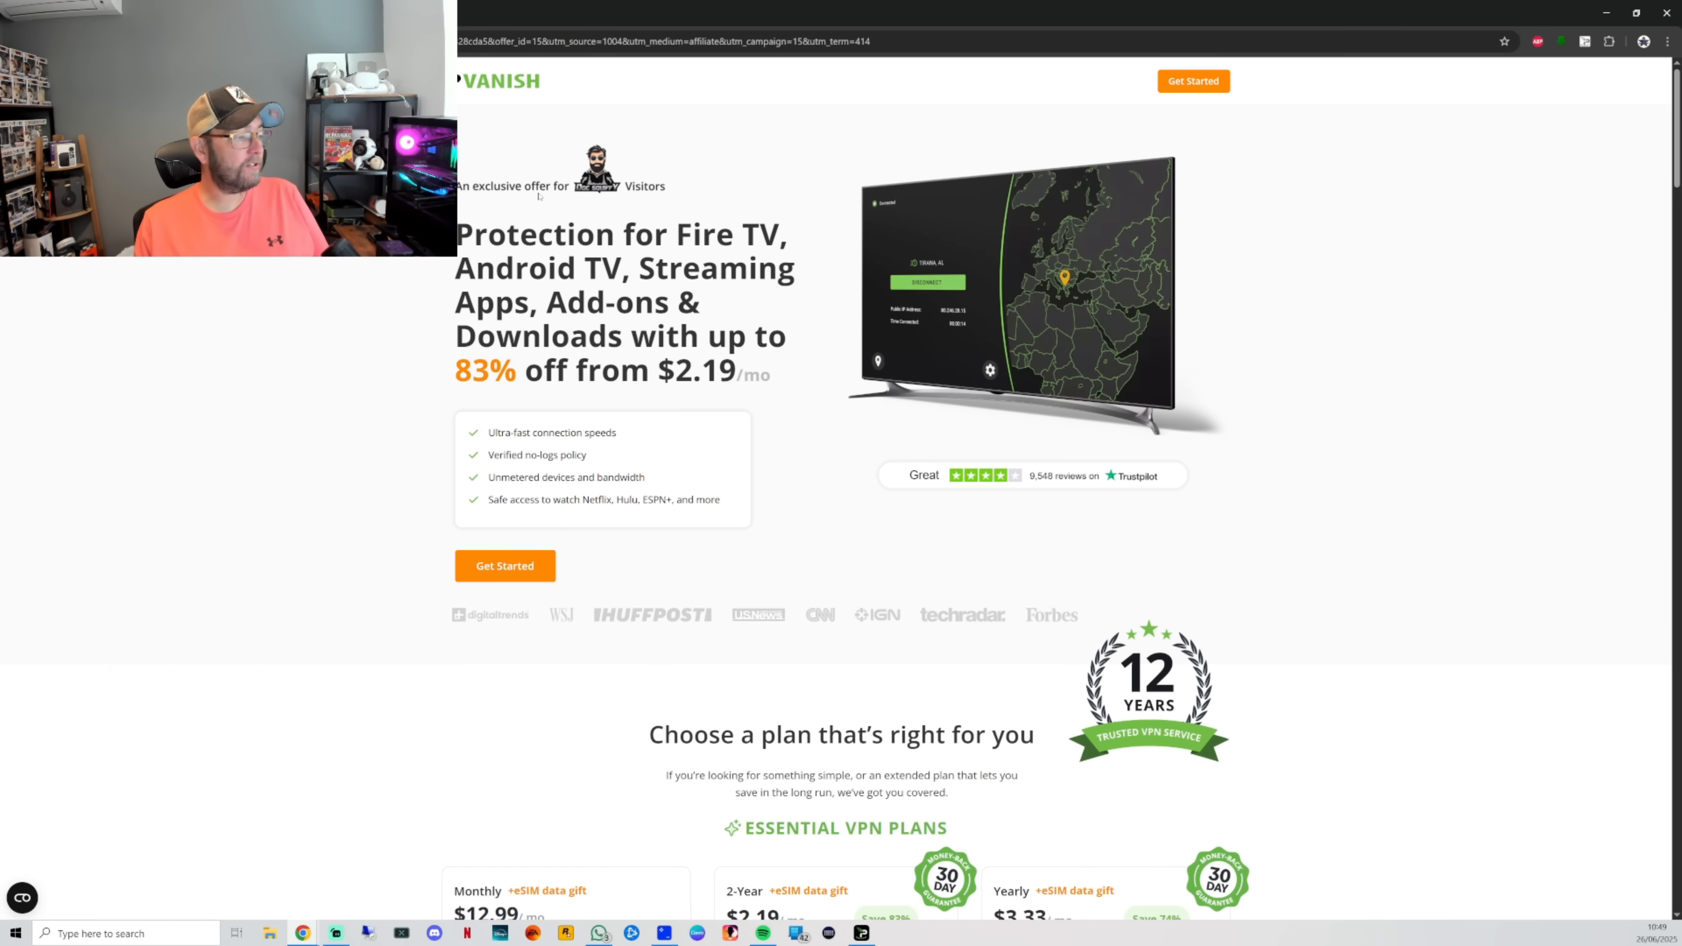
scroll("down", 3)
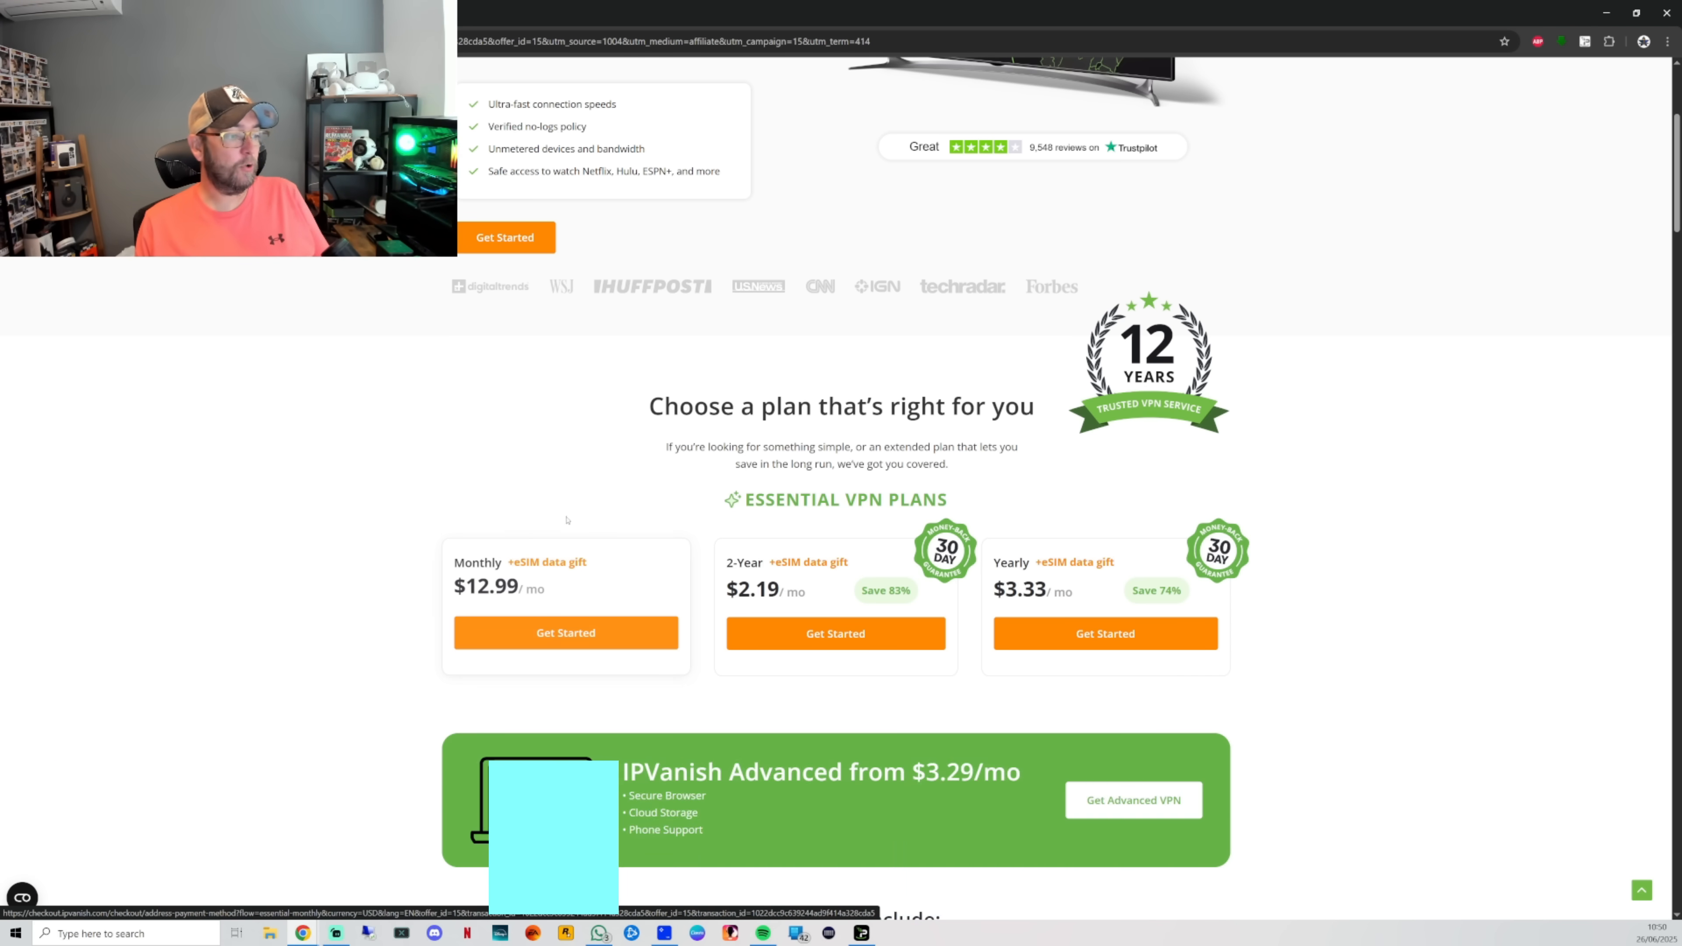
scroll("down", 3)
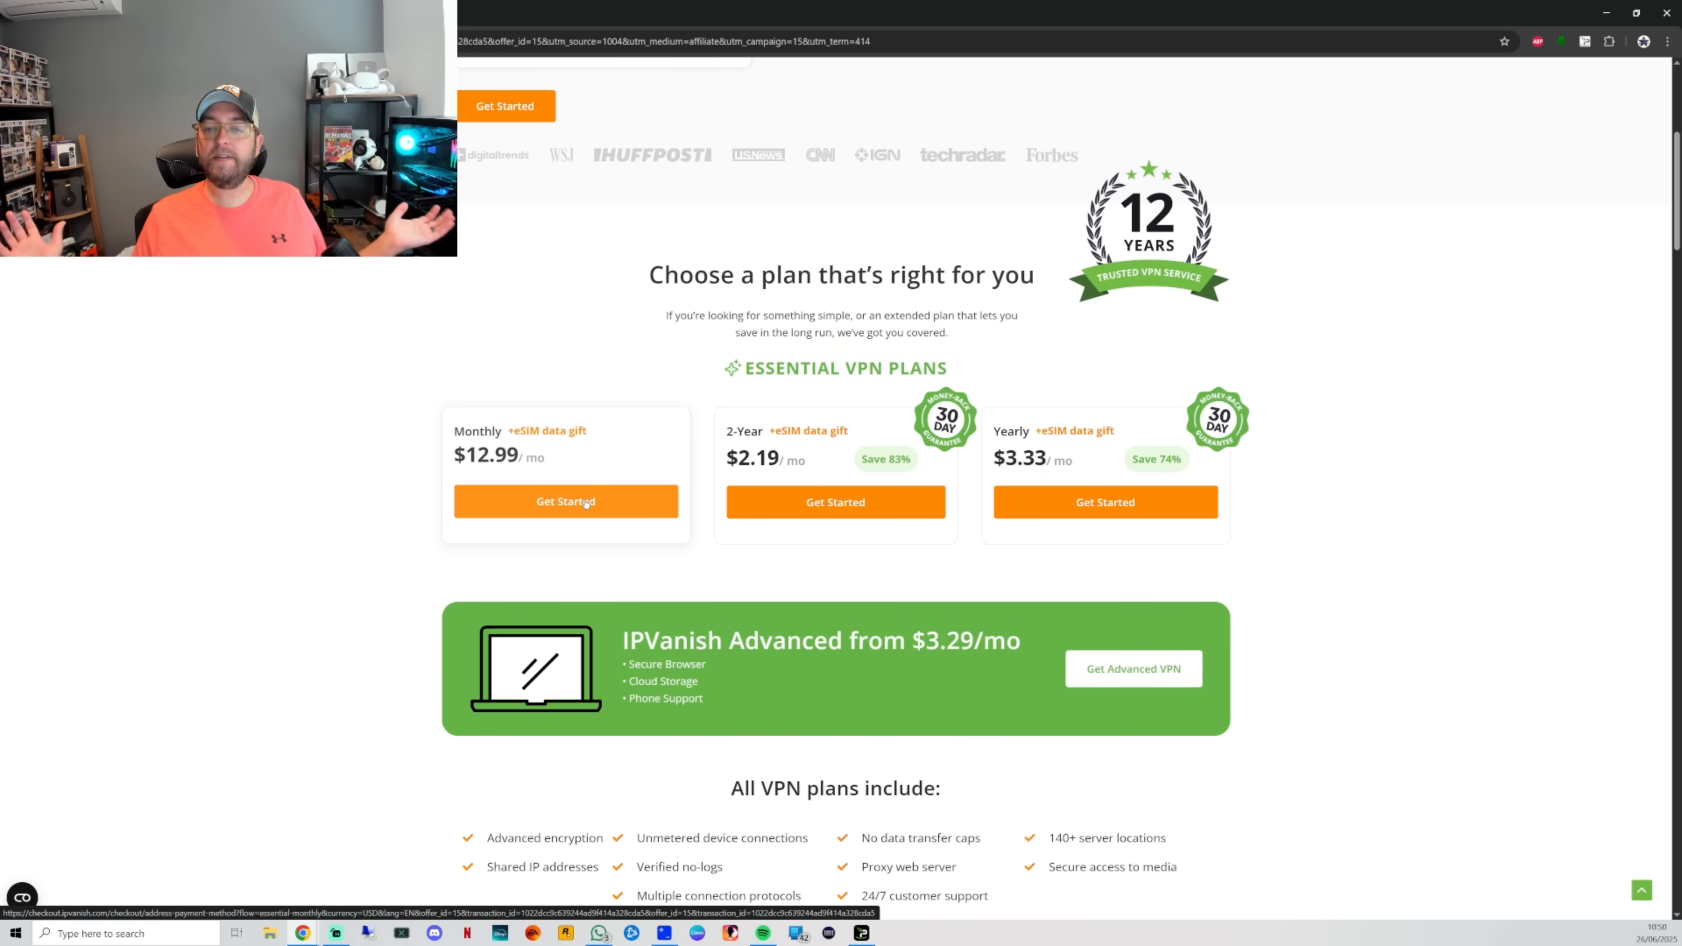
scroll("up", 3)
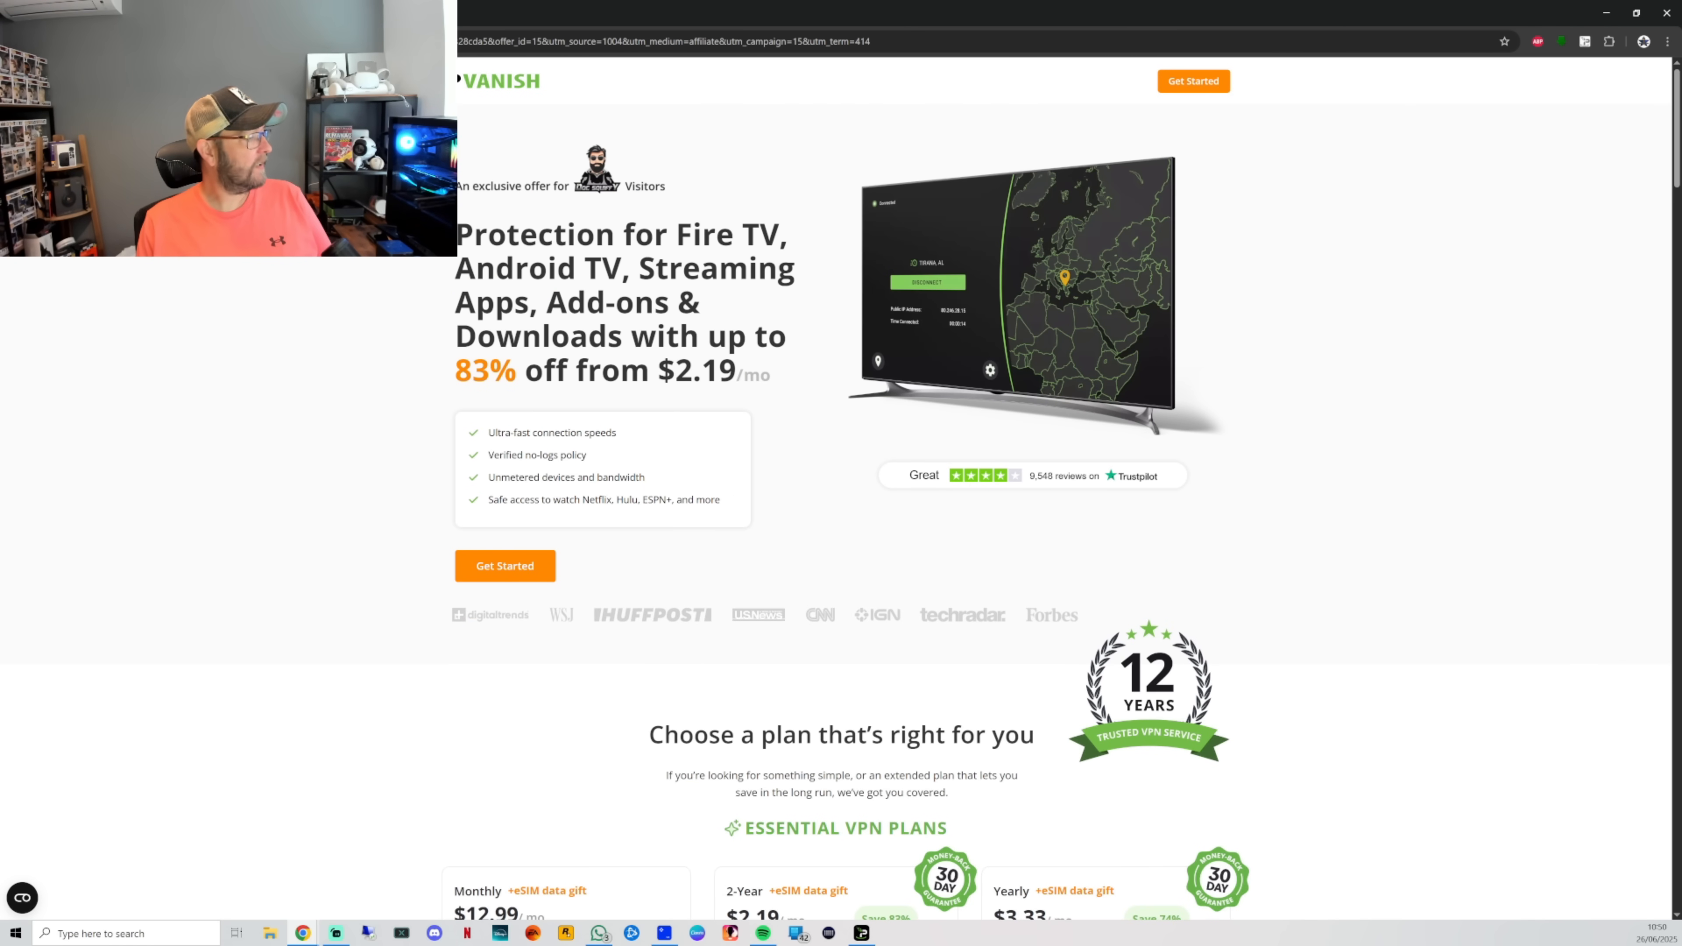